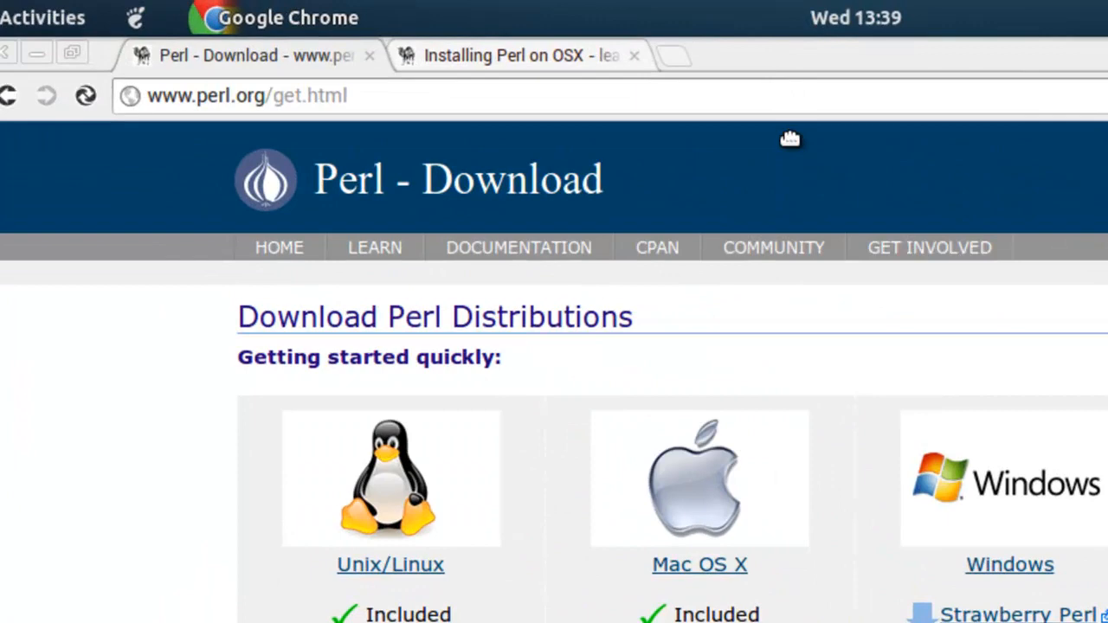
Step: Launch a terminal from the desktop and start a root shell with sudo bash
scroll(down, 3)
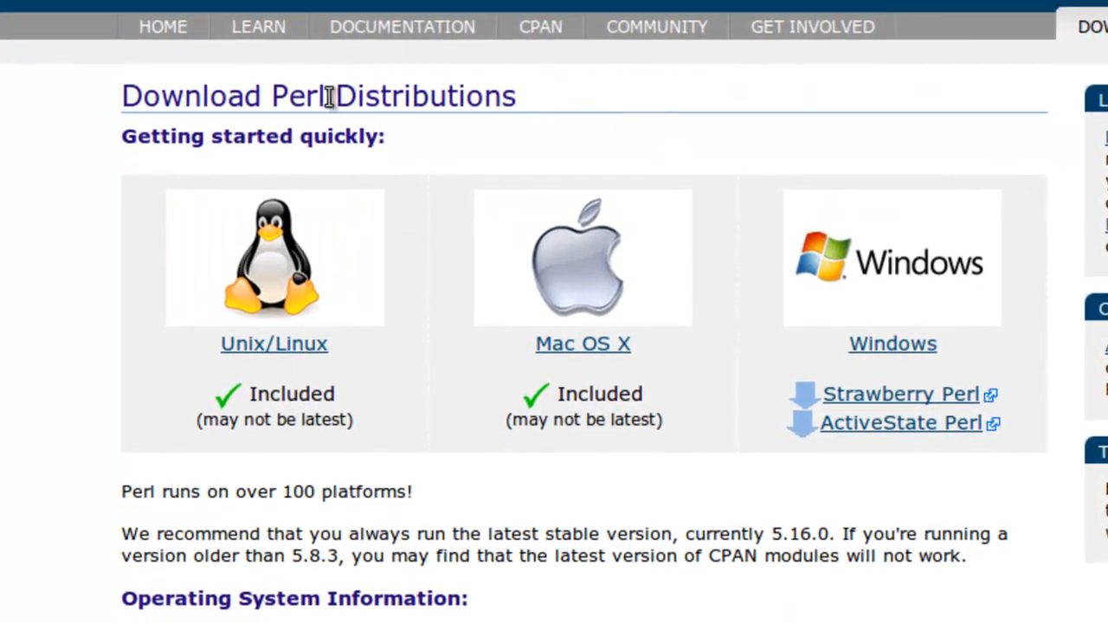
mouse_move(192, 303)
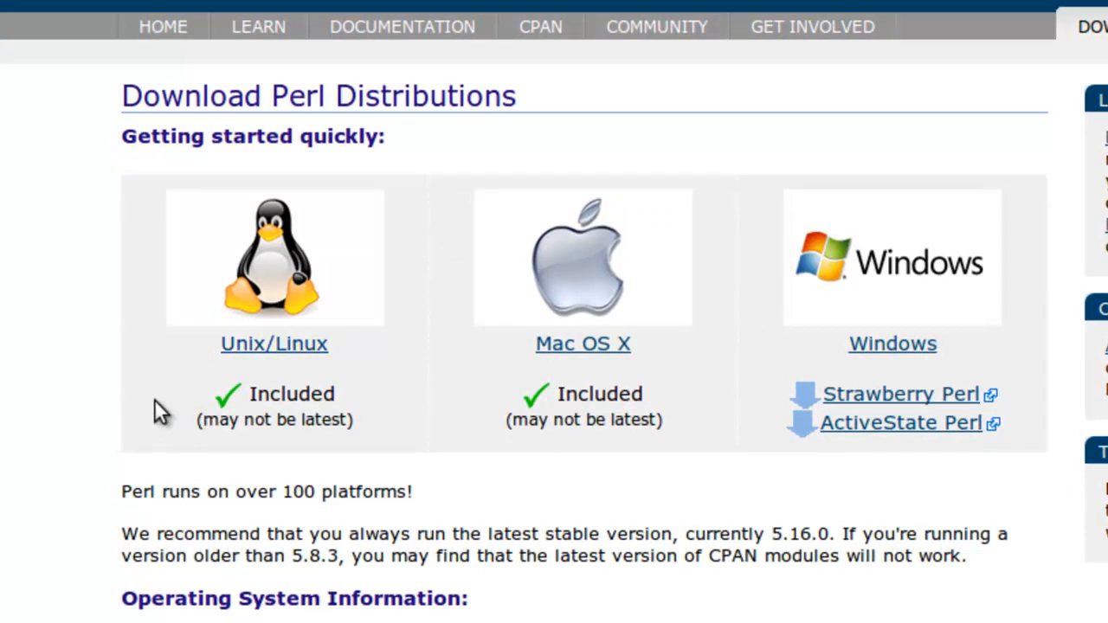
scroll(down, 3)
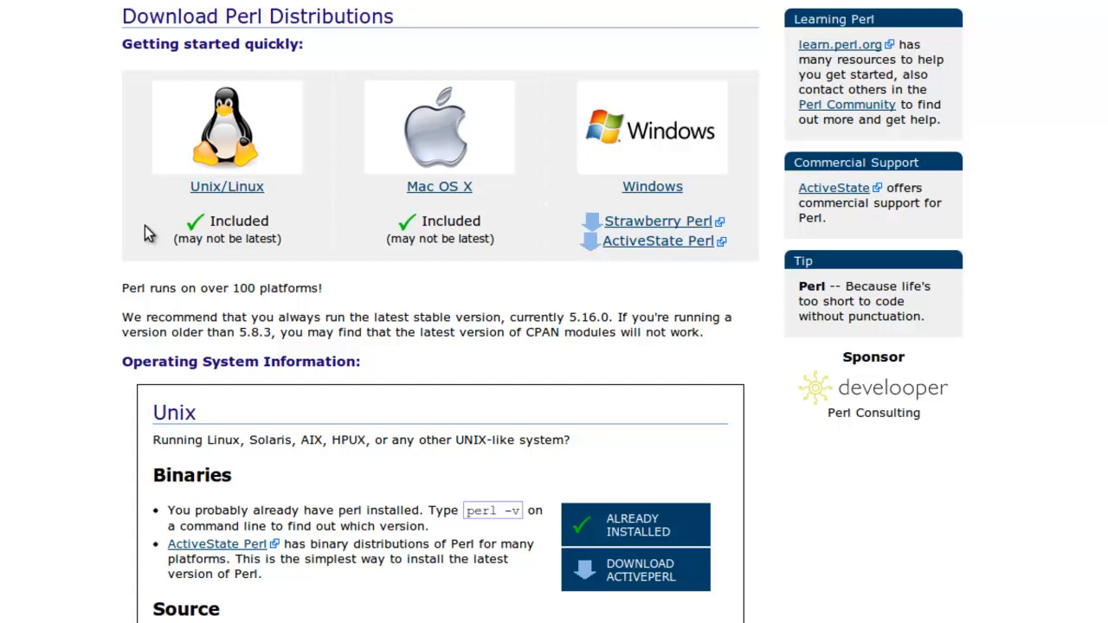
mouse_move(641, 570)
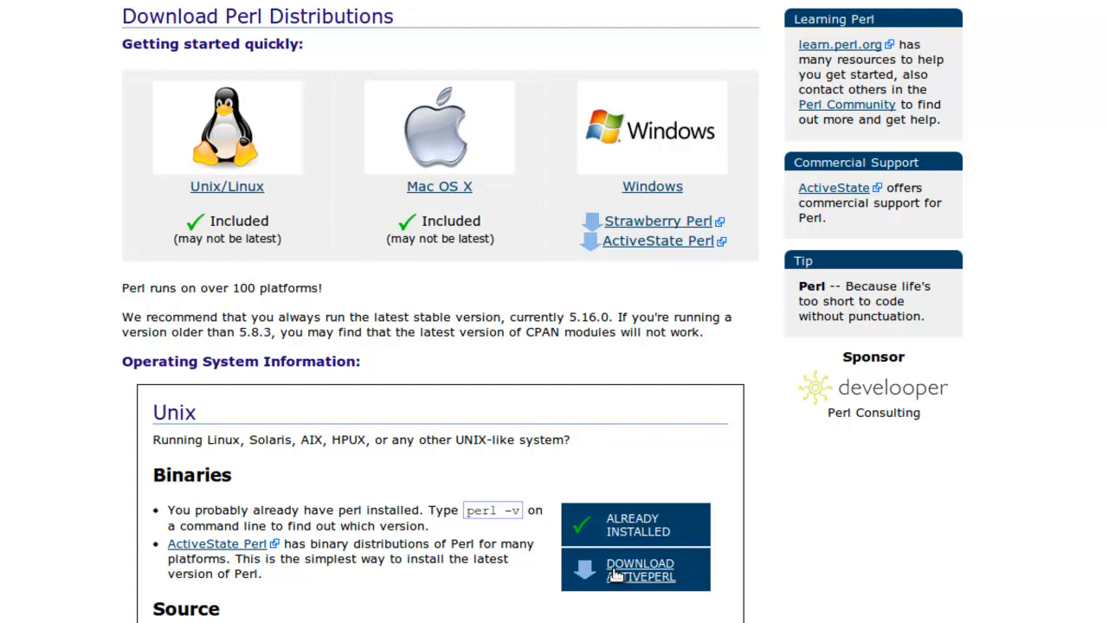
mouse_move(392, 165)
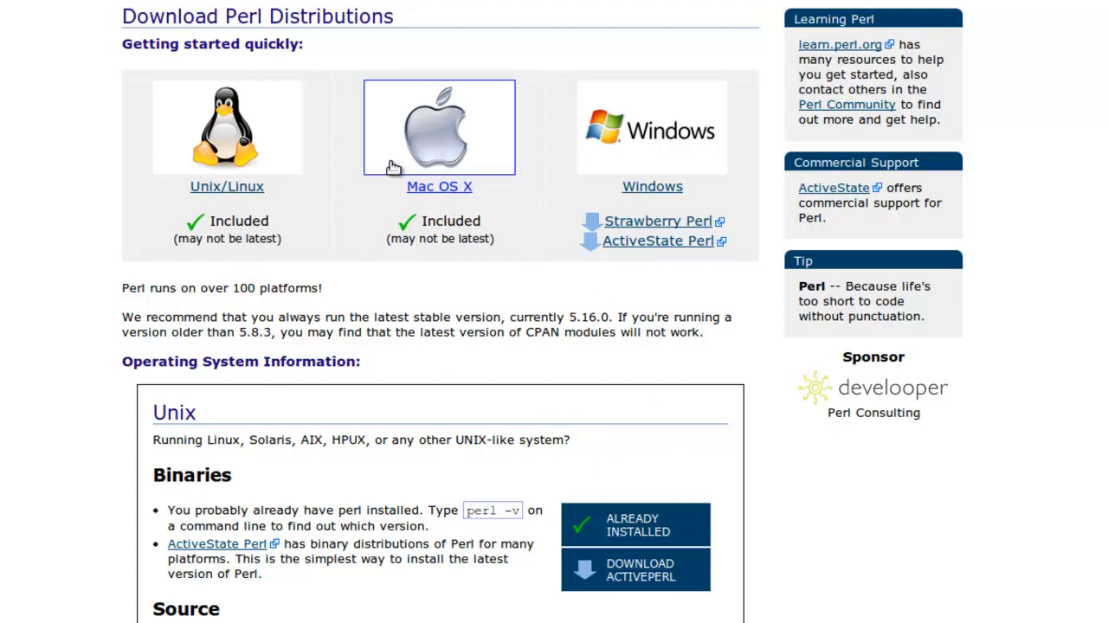
mouse_move(495, 239)
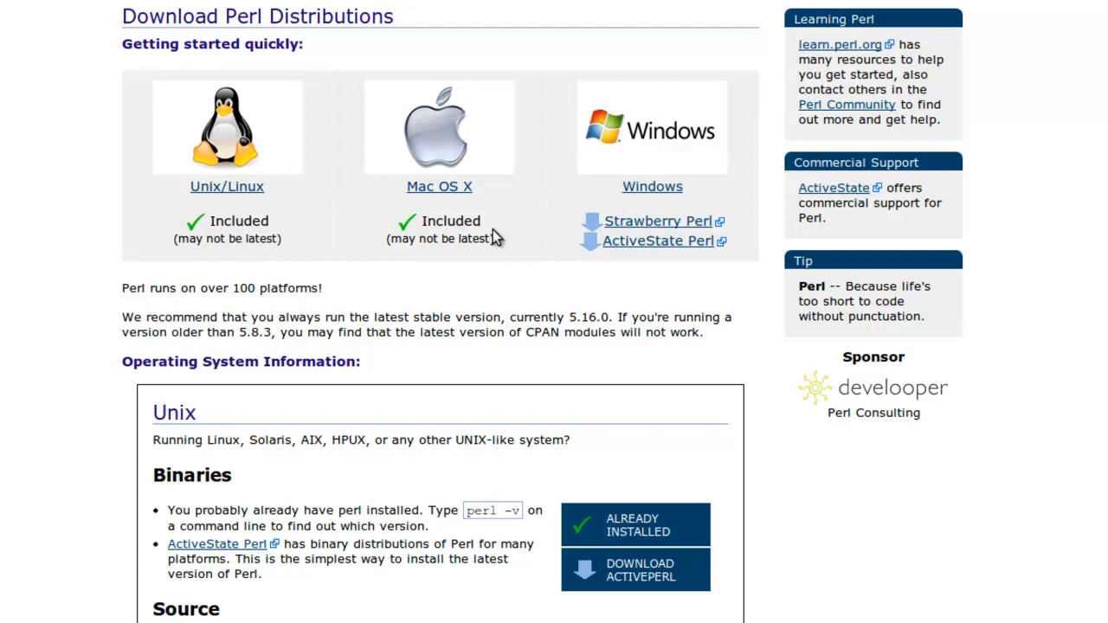
mouse_move(485, 107)
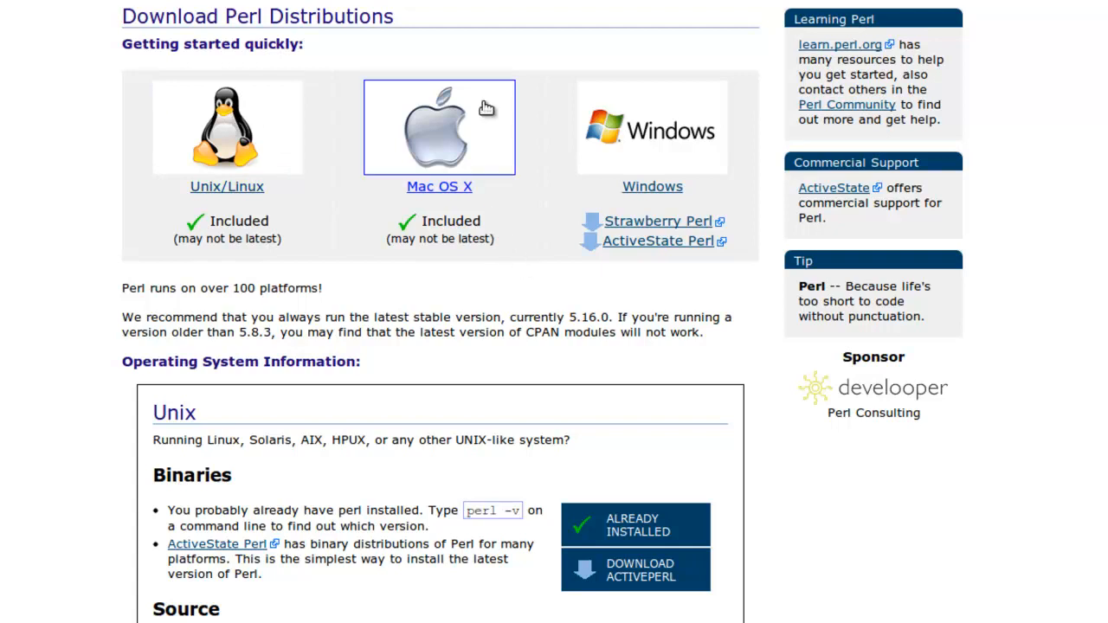
mouse_move(726, 559)
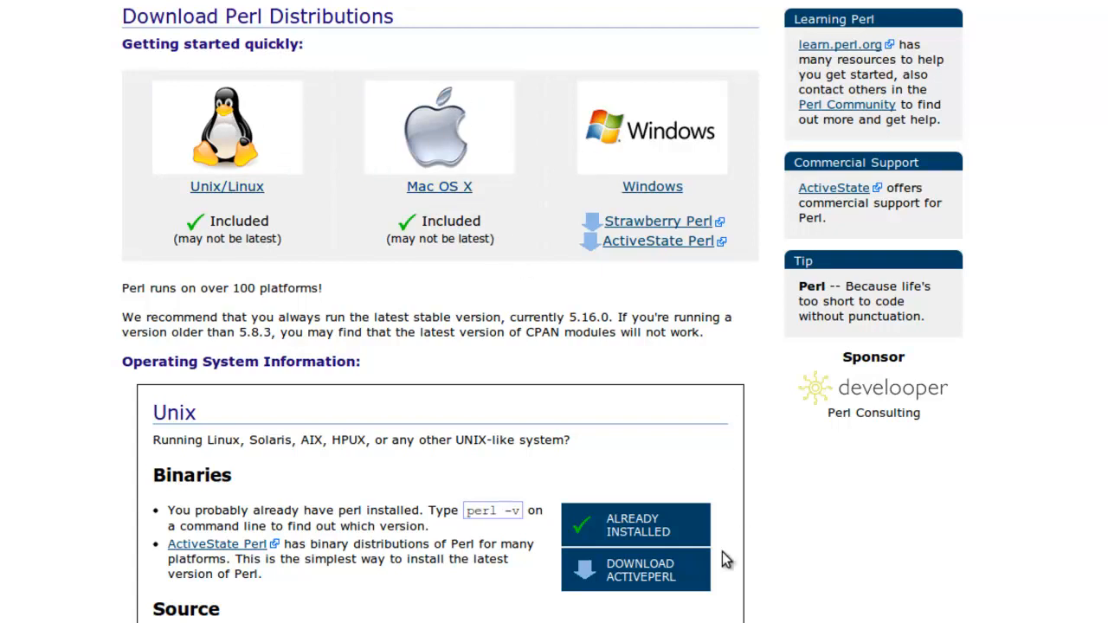
mouse_move(715, 201)
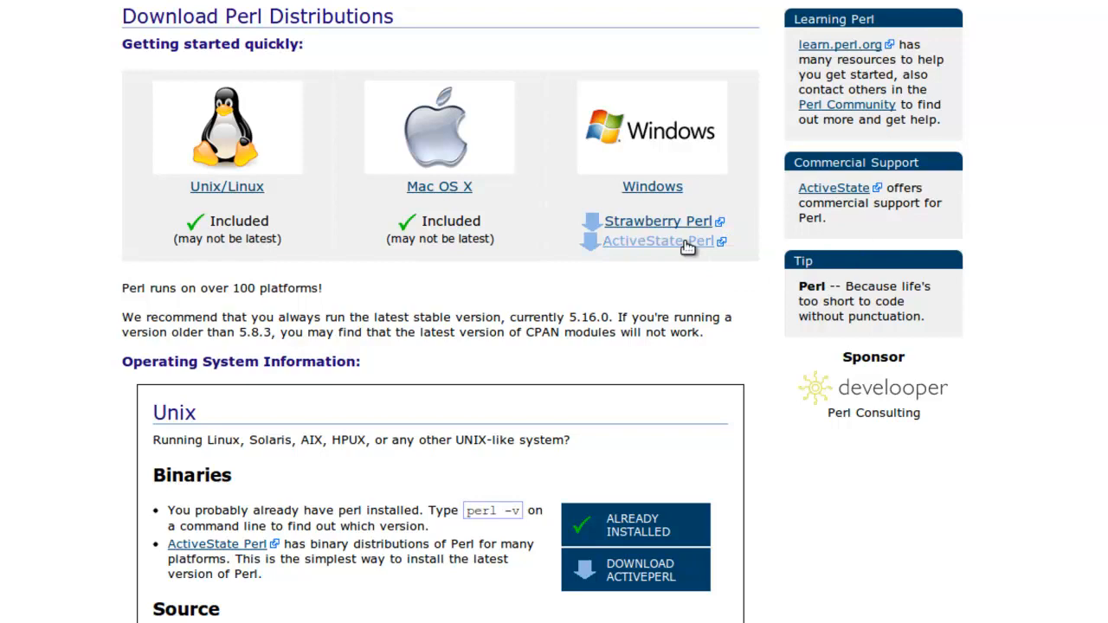
mouse_move(249, 107)
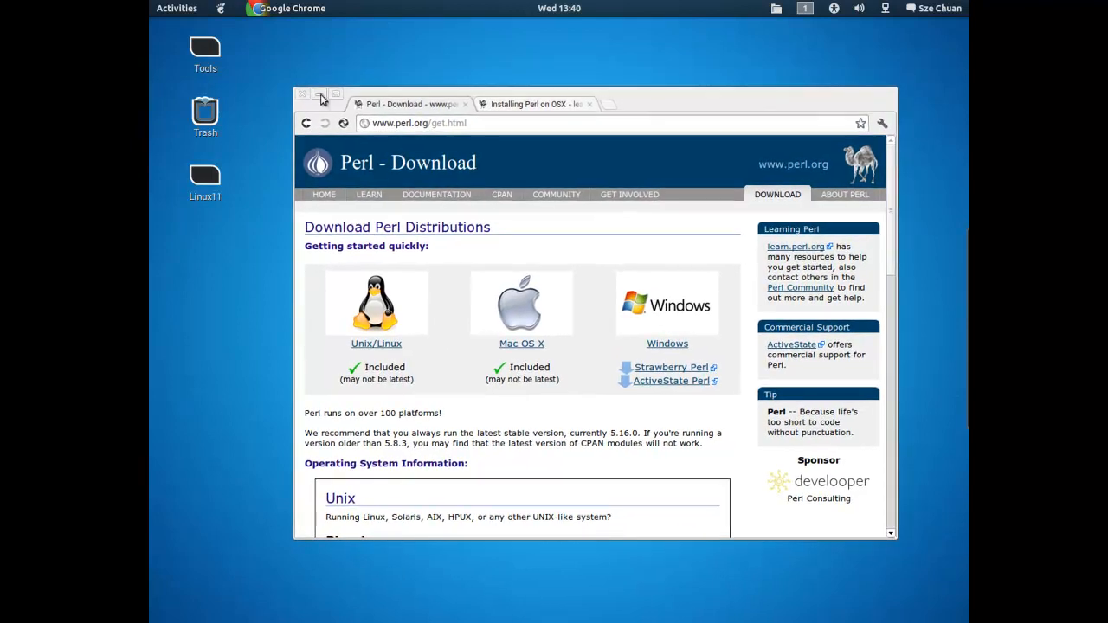
click(322, 94)
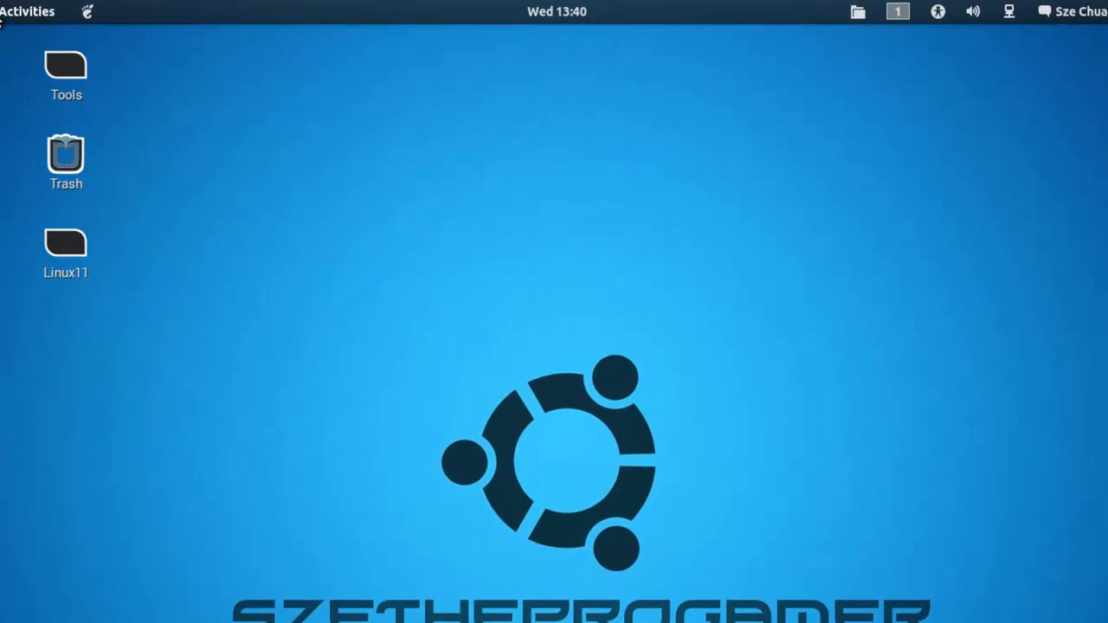
text(te)
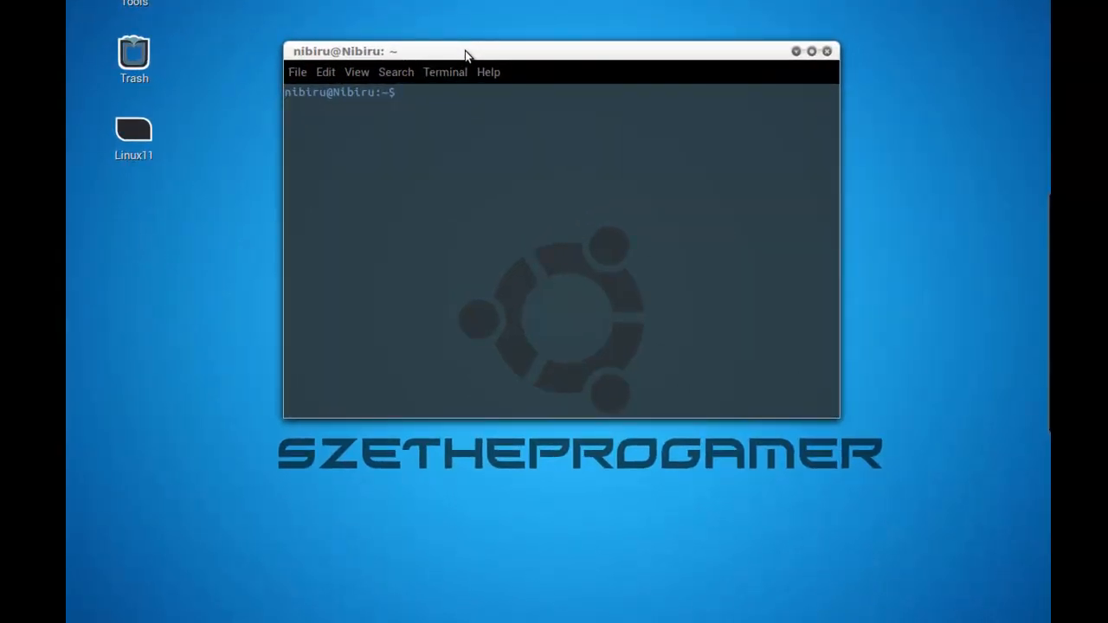
text(sudo ba)
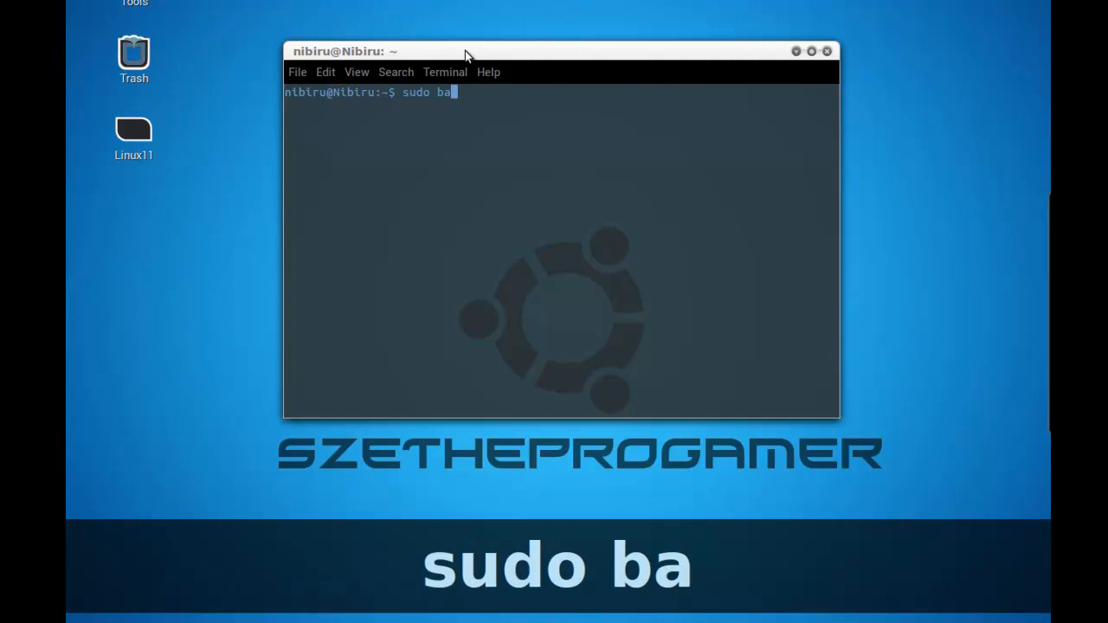
key(Return)
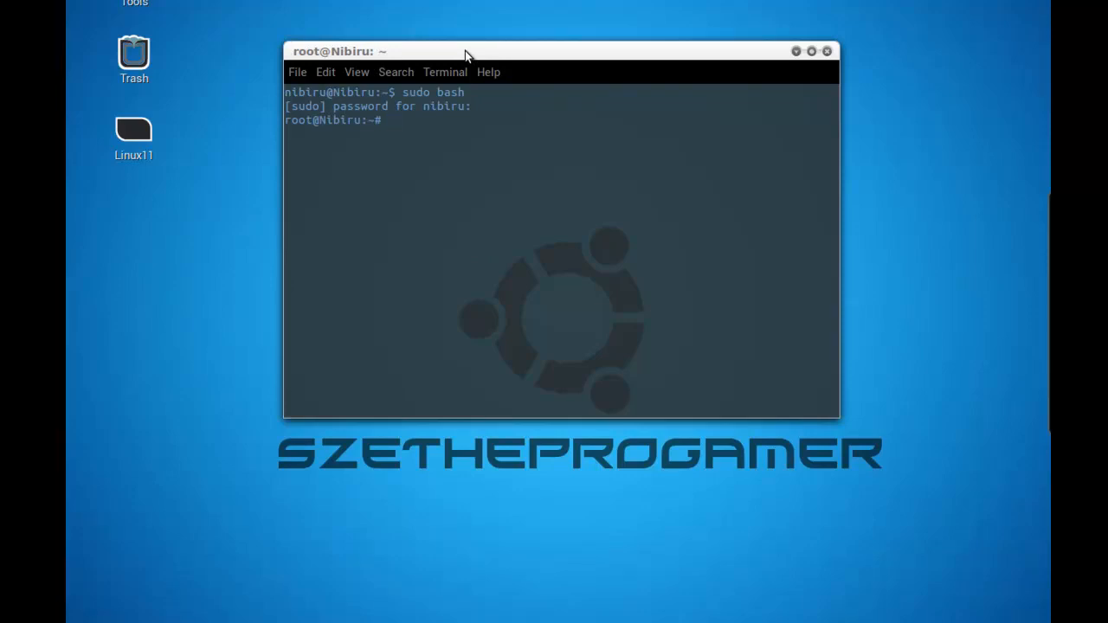
Step: Run sudo apt-get install perl, which reports perl is already the newest version
text(s)
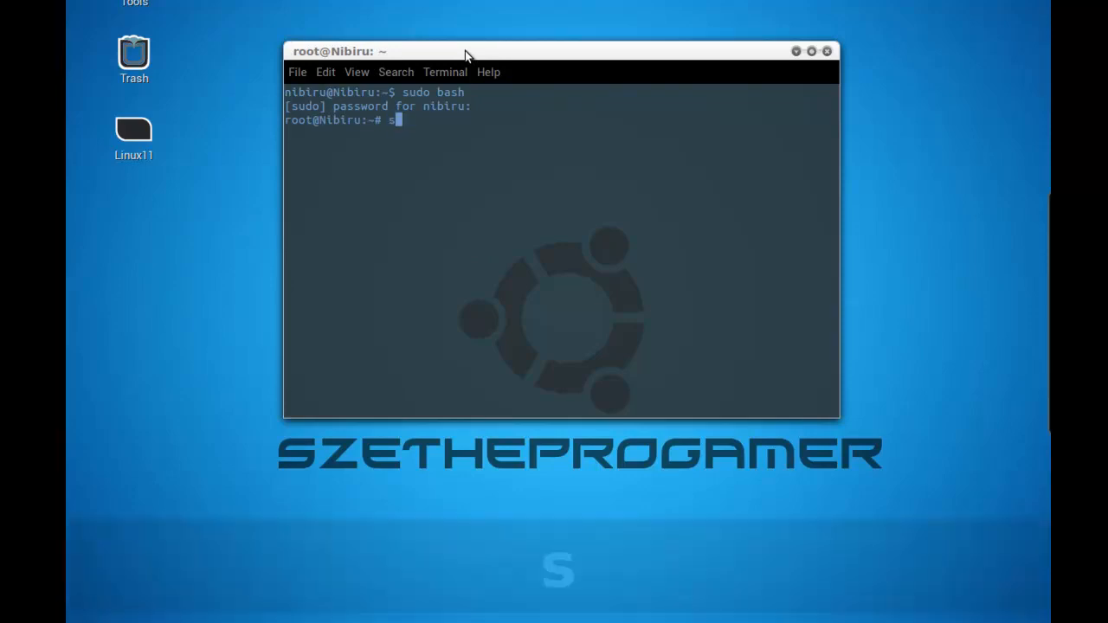
text(sudo apt-ge)
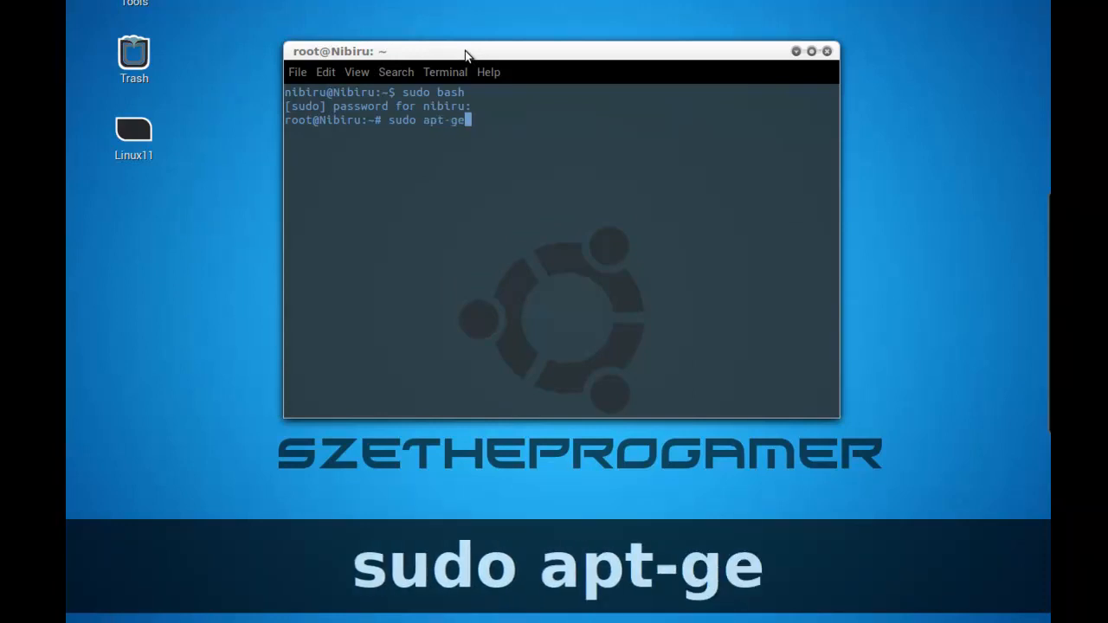
text(t install perl)
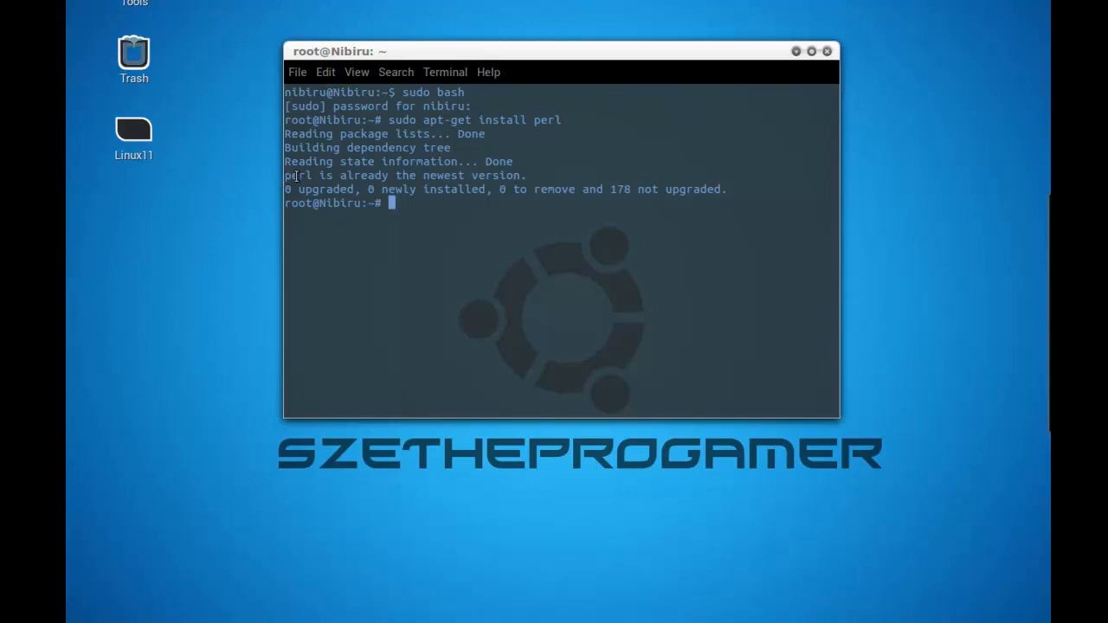
drag(294, 175, 754, 198)
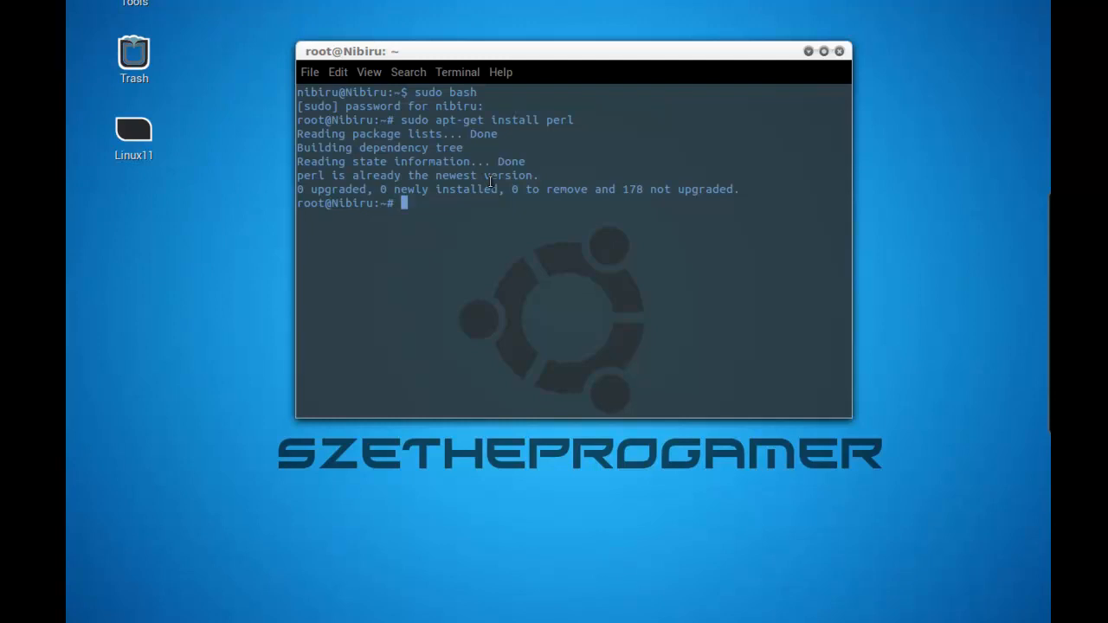
Step: Run perl -v to see the Perl 5.14.2 version banner
text(perl)
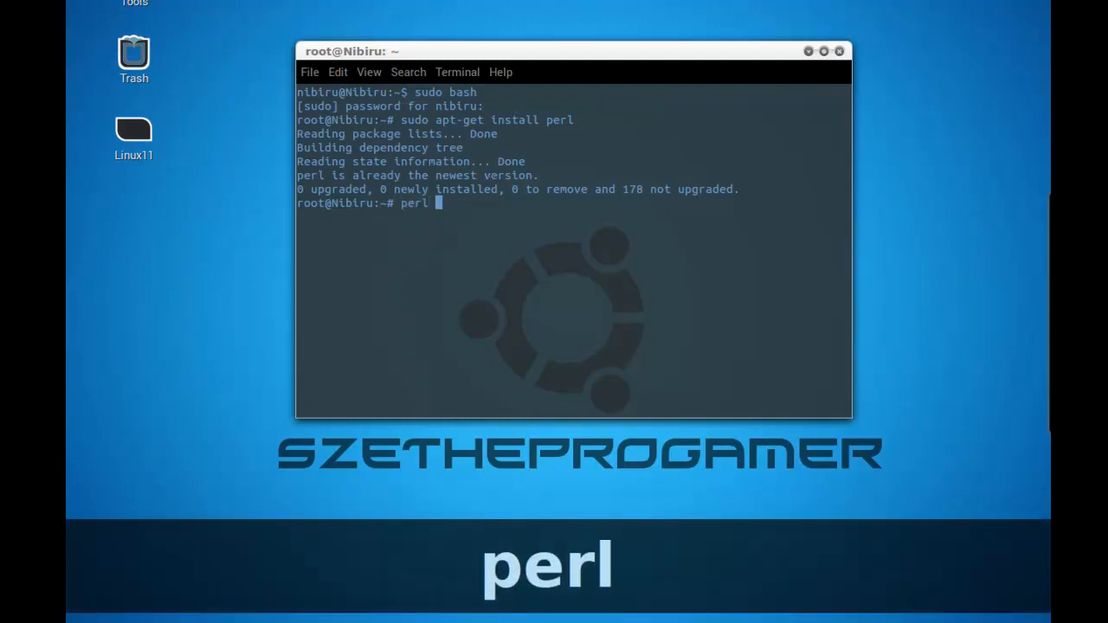
text(-v)
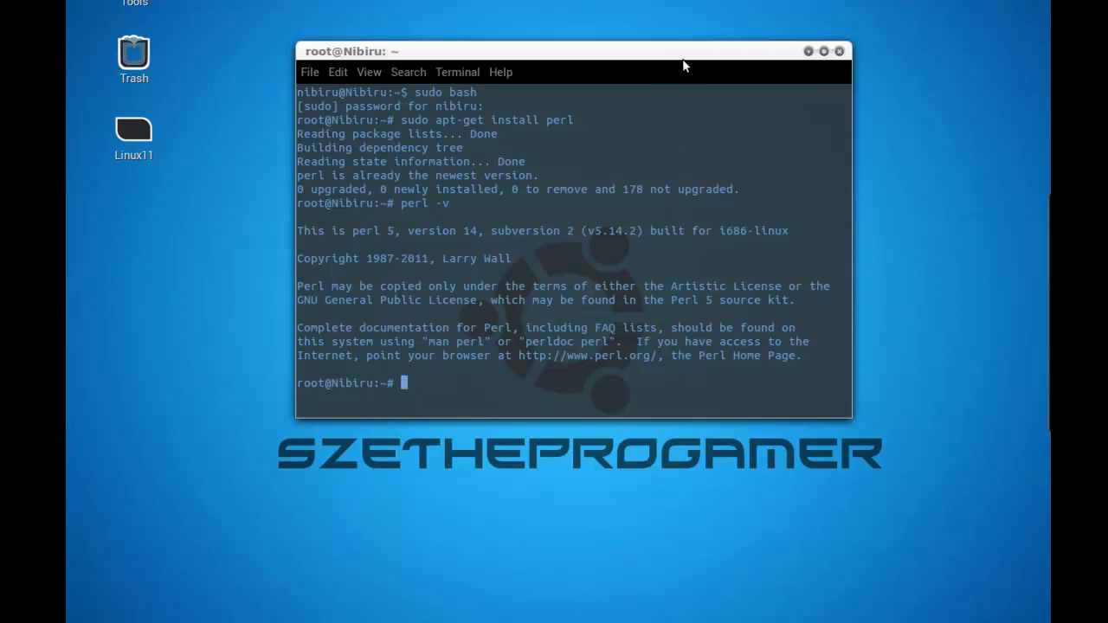
mouse_move(805, 48)
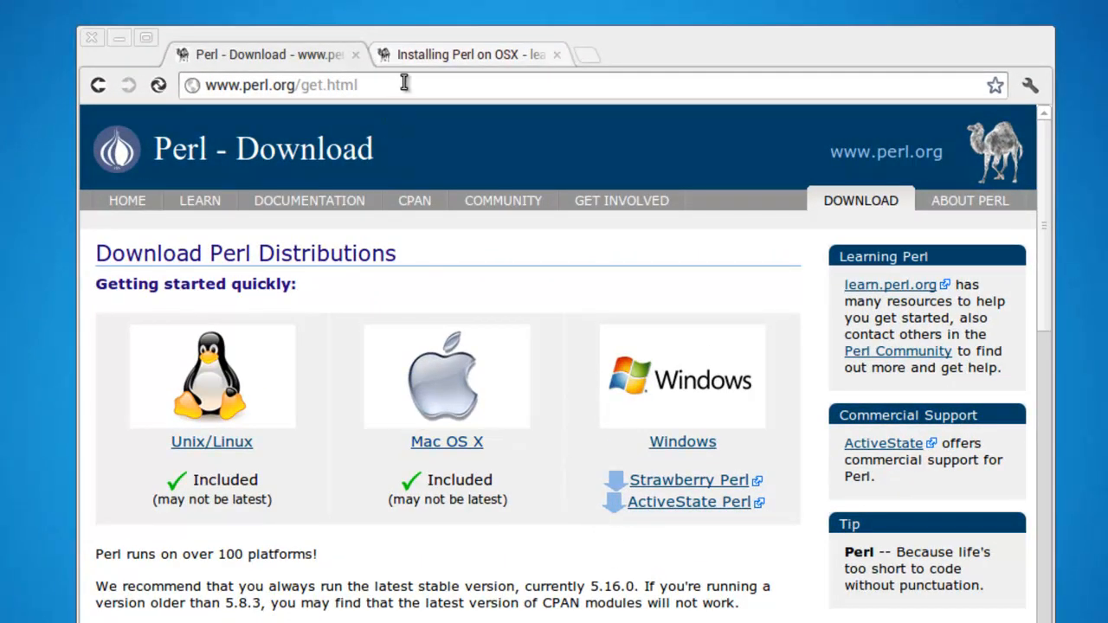
Step: Show the learn.perl.org Installing Perl on OSX page with its Xcode and curl steps
click(477, 54)
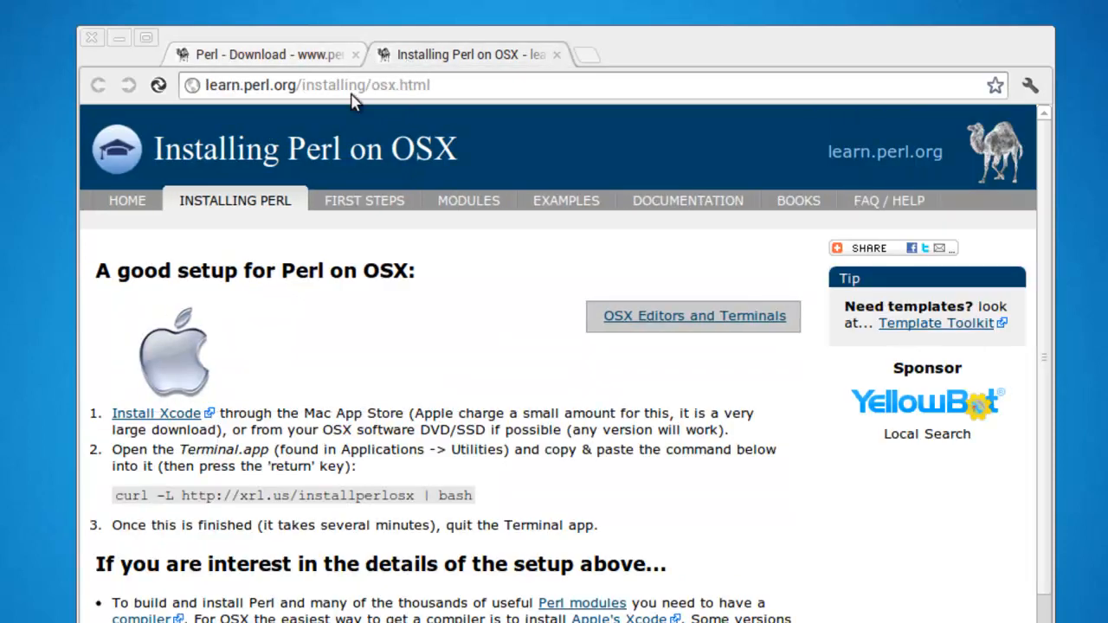
mouse_move(264, 275)
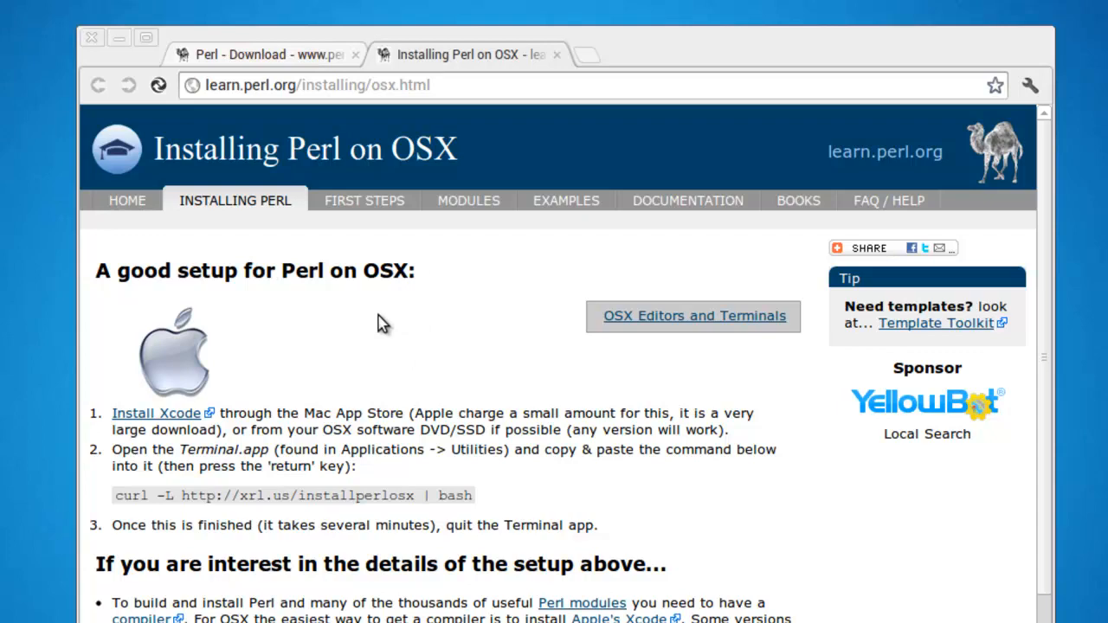
mouse_move(130, 422)
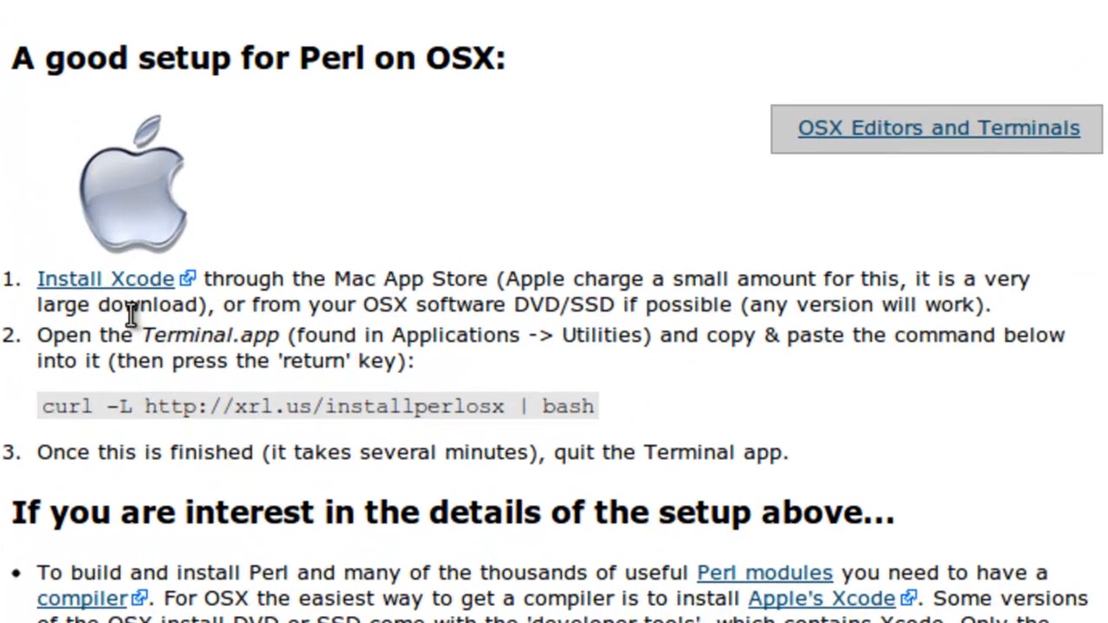
mouse_move(429, 286)
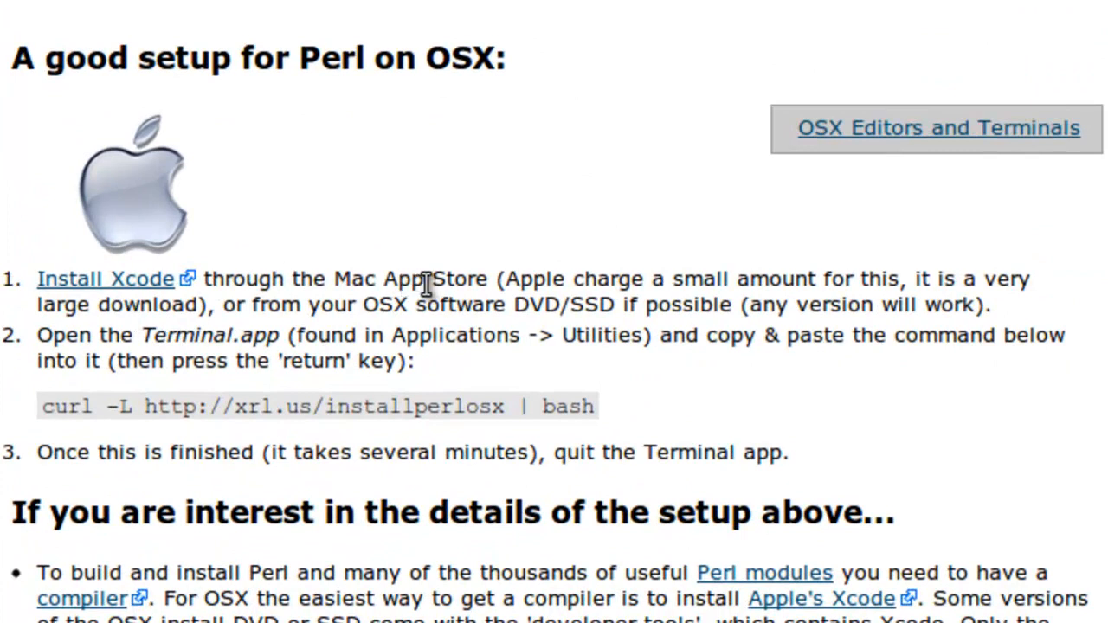
mouse_move(729, 312)
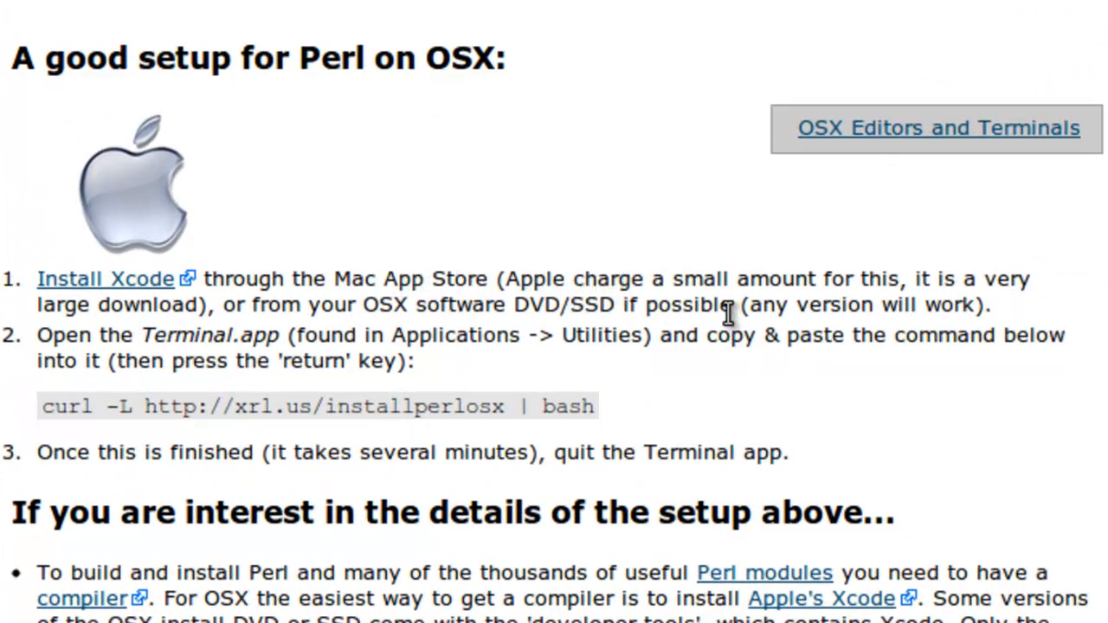
mouse_move(772, 304)
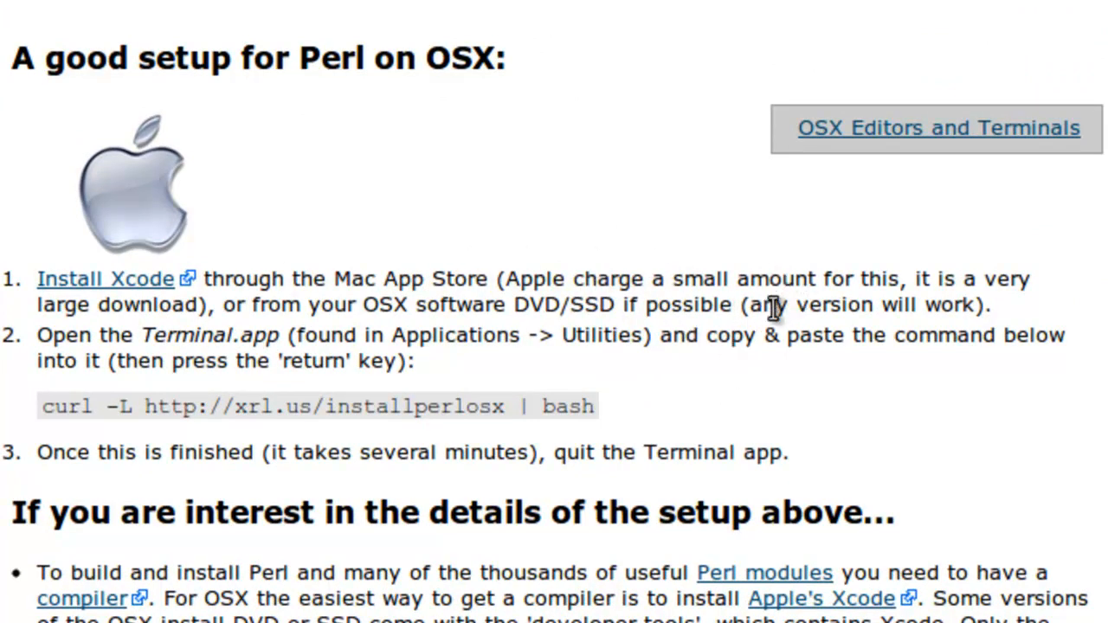
mouse_move(604, 305)
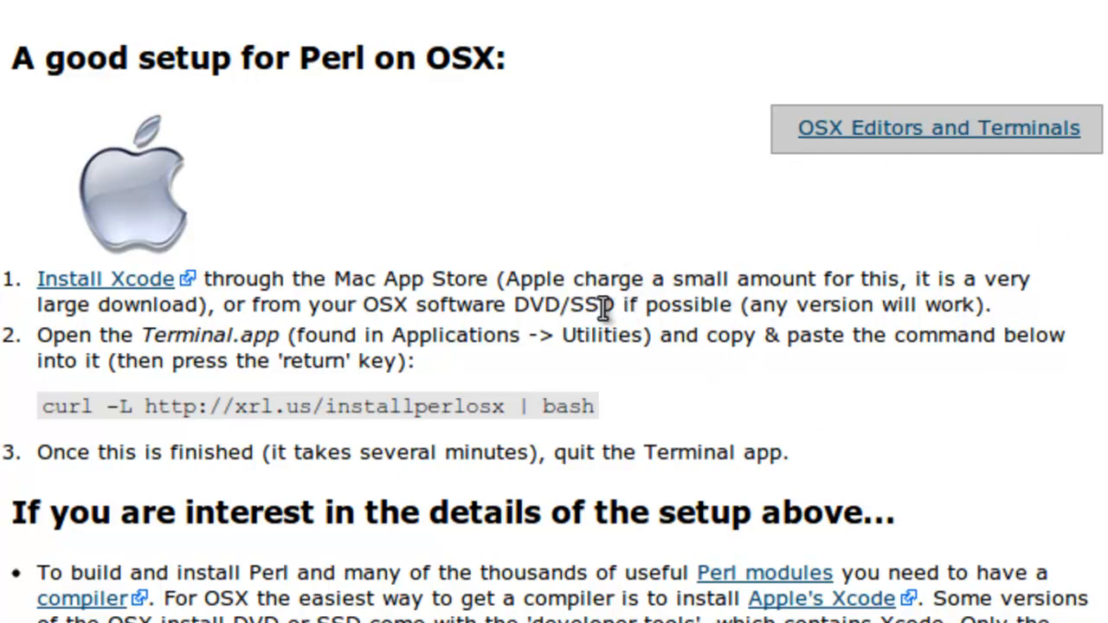
mouse_move(114, 279)
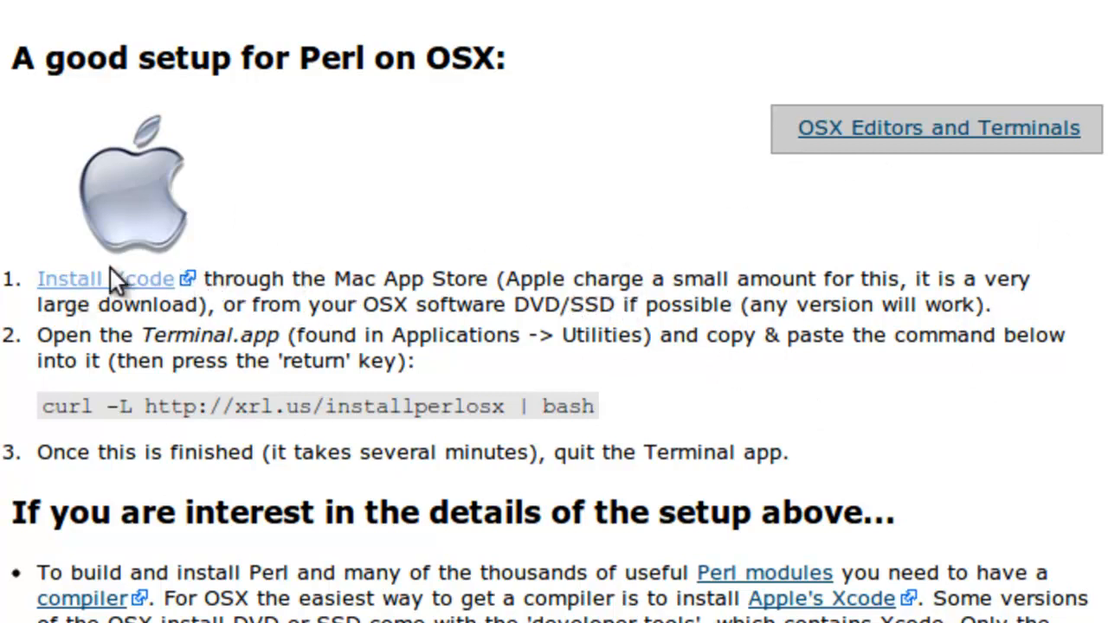
mouse_move(273, 280)
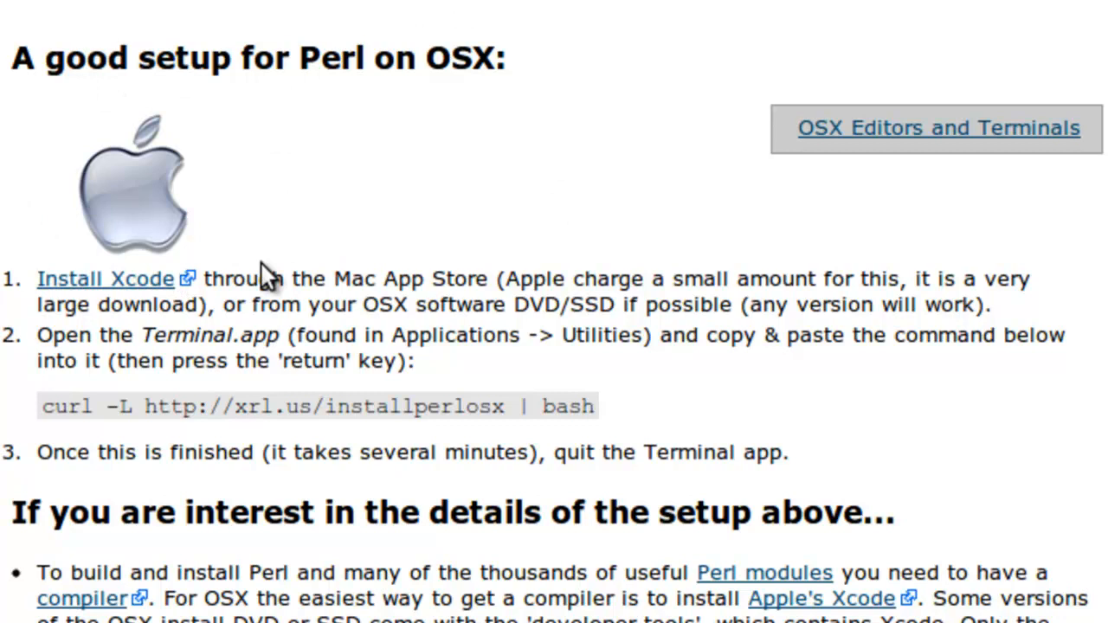
mouse_move(336, 343)
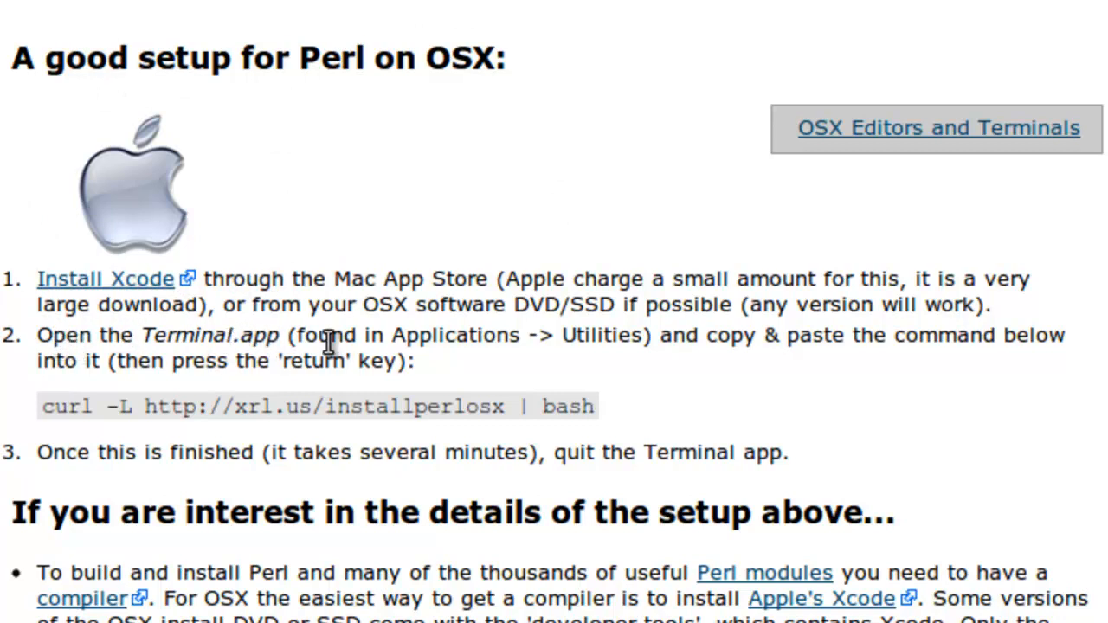
mouse_move(602, 373)
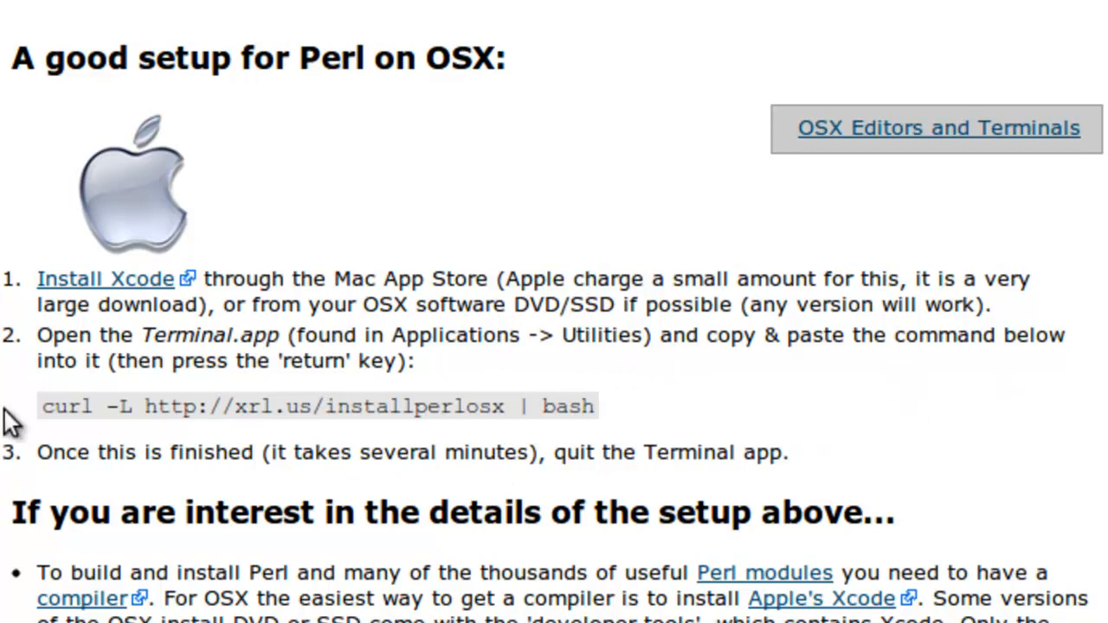
mouse_move(79, 440)
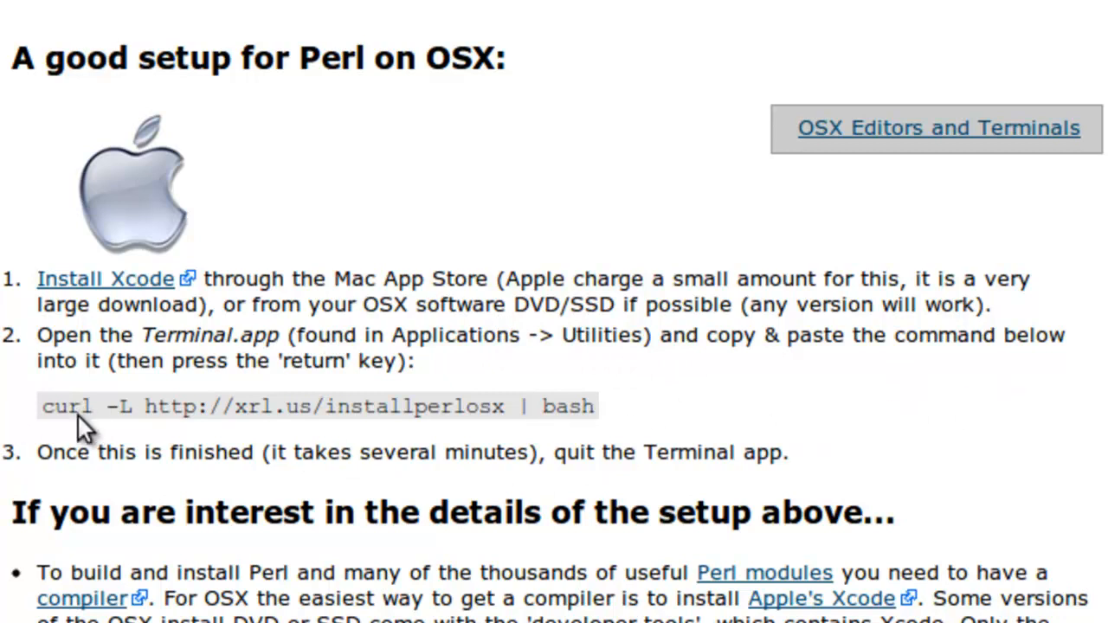
mouse_move(188, 416)
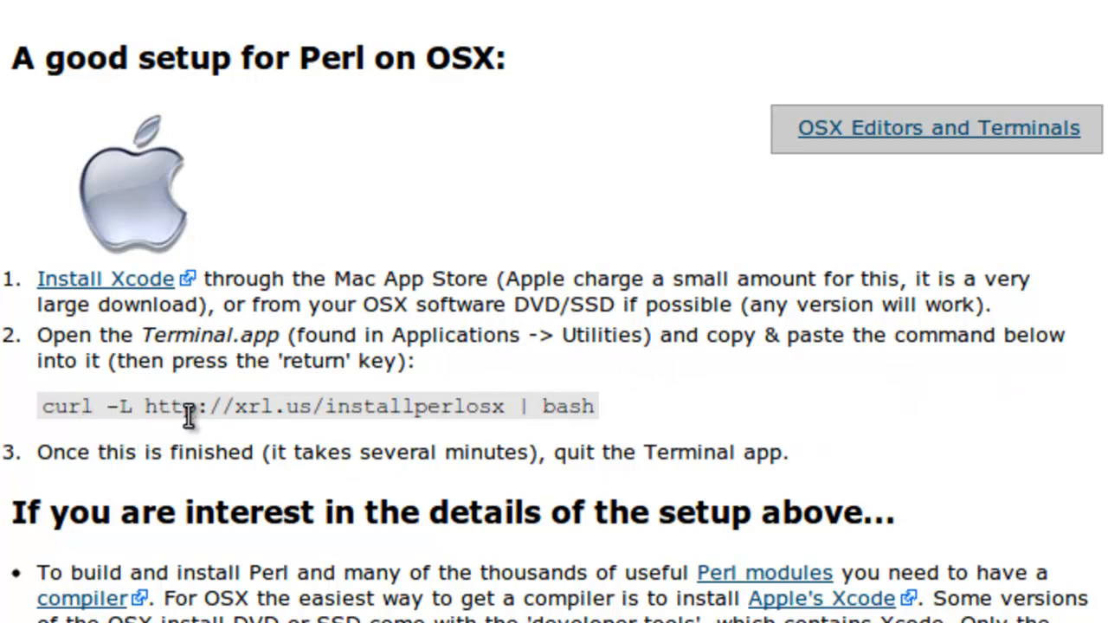
mouse_move(280, 412)
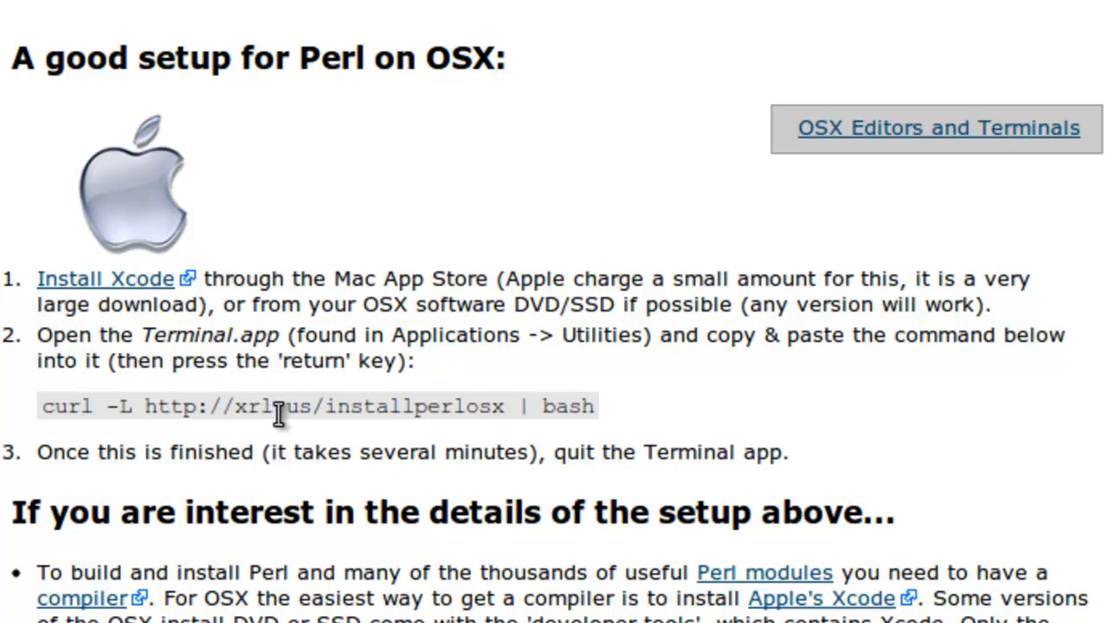
mouse_move(349, 406)
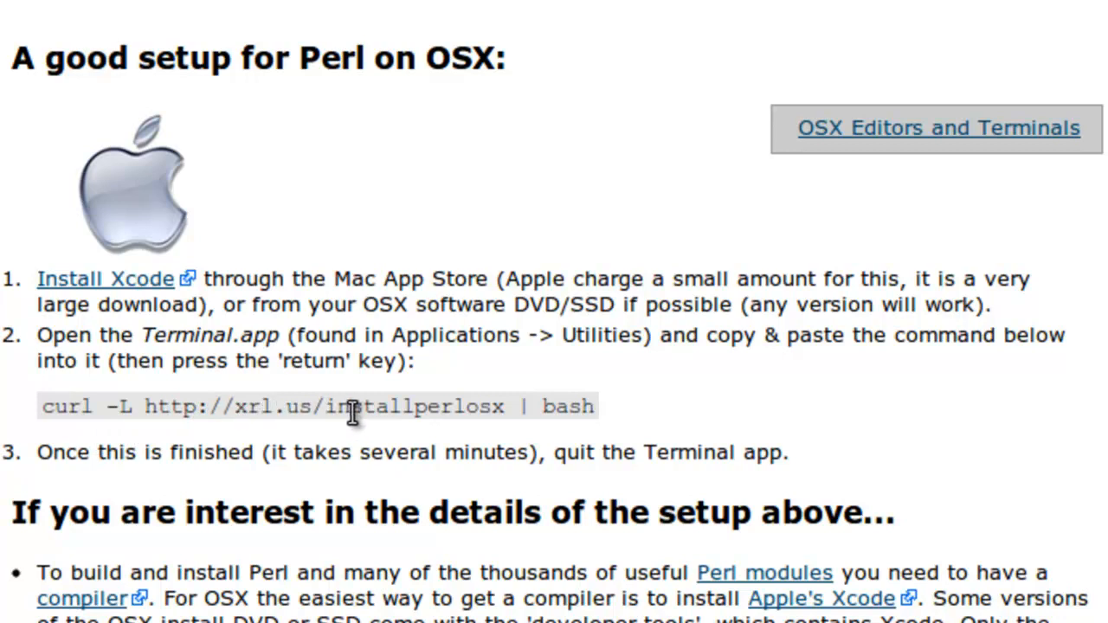
mouse_move(551, 407)
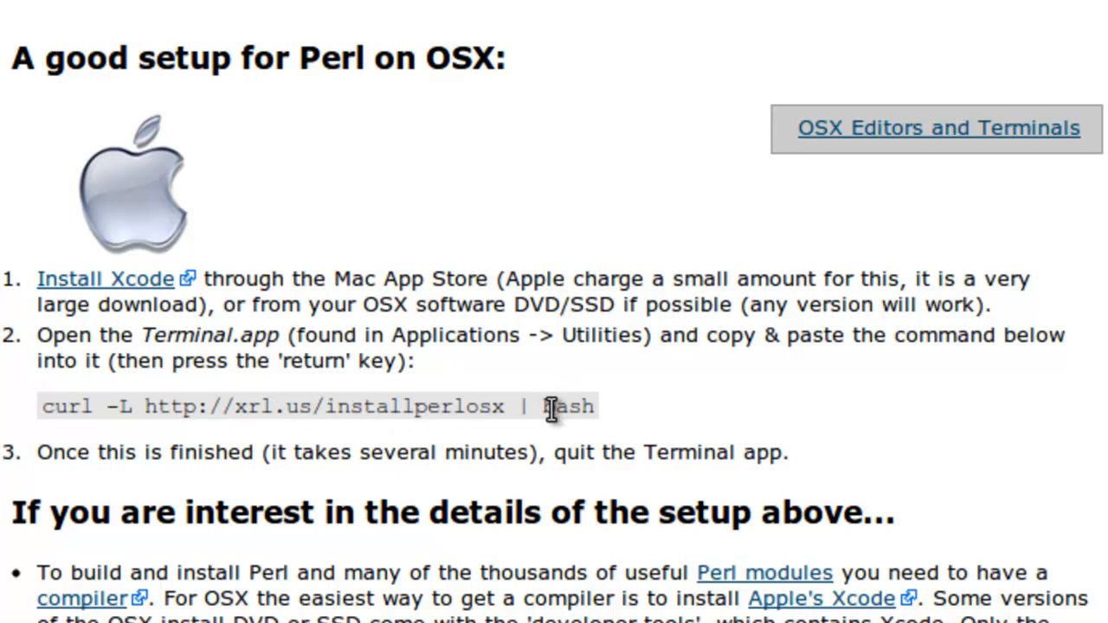
mouse_move(433, 448)
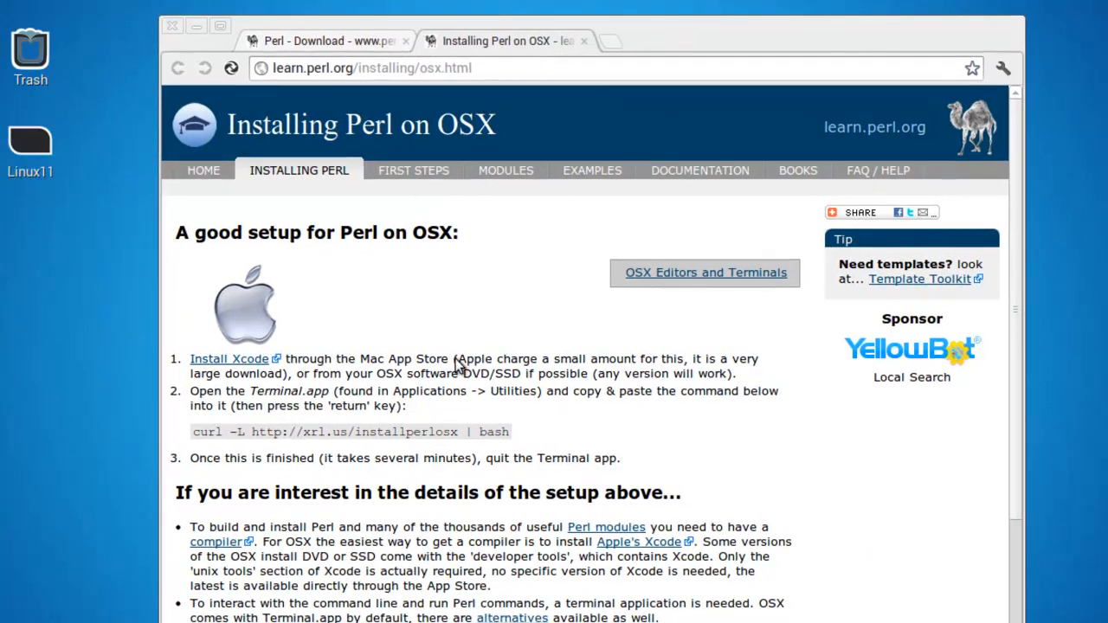
mouse_move(506, 197)
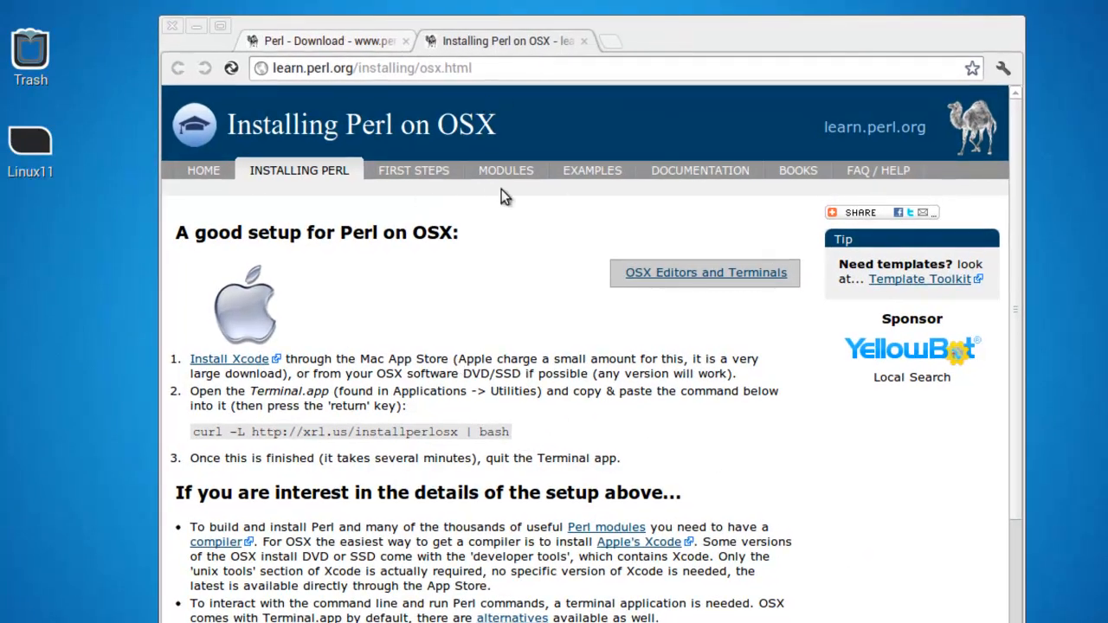
Step: Visit the ActiveState ActivePerl downloads page for Windows, then close it, keeping the Perl download page
click(329, 41)
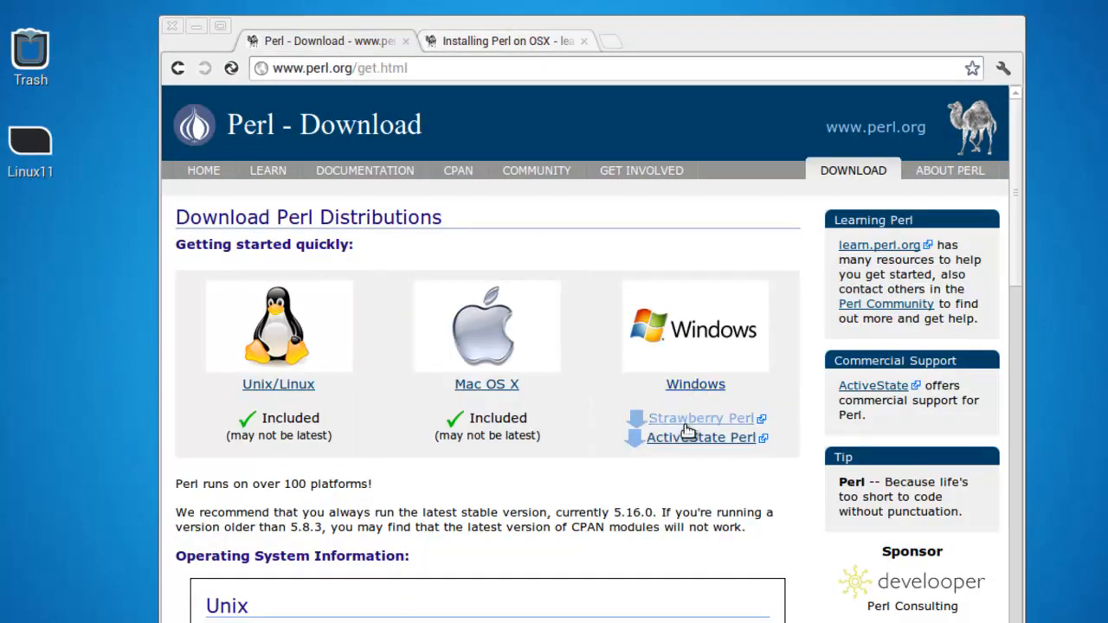
mouse_move(696, 444)
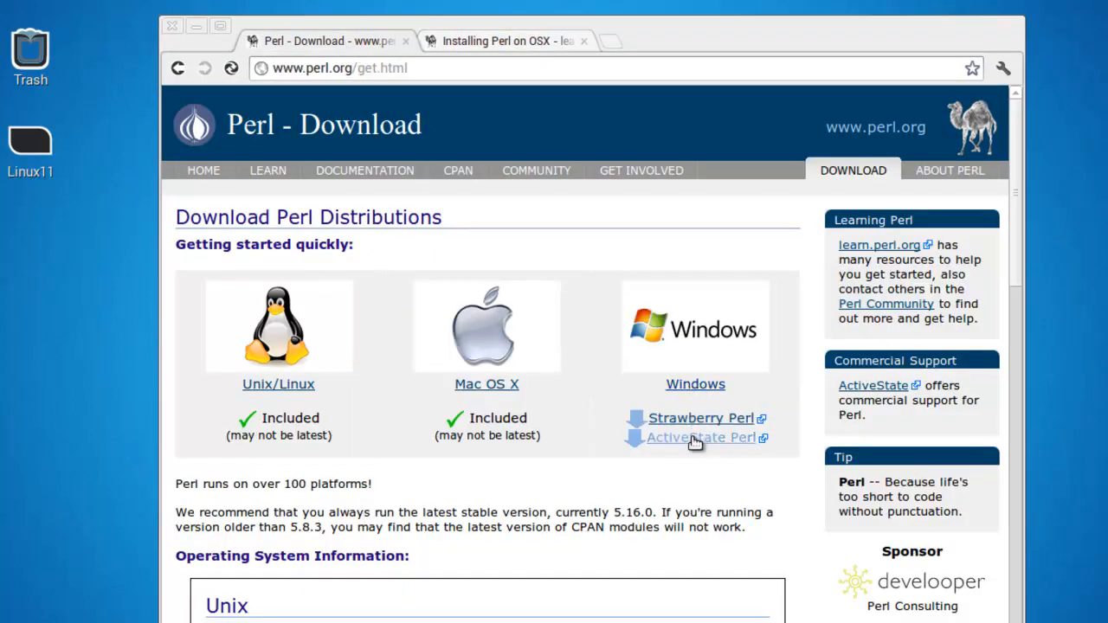
mouse_move(677, 417)
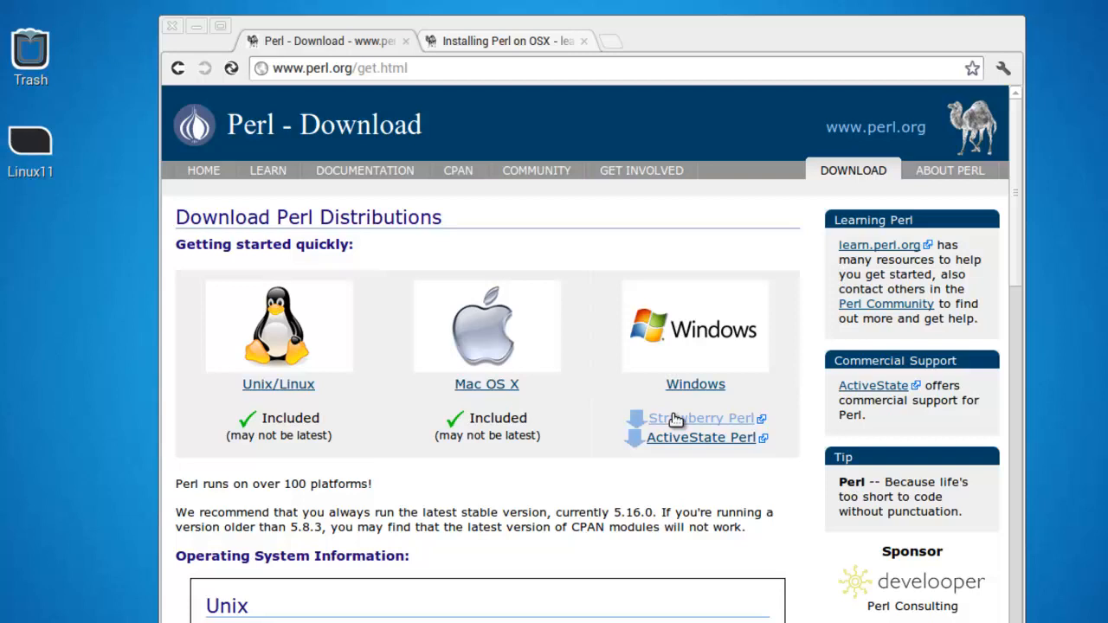
click(700, 417)
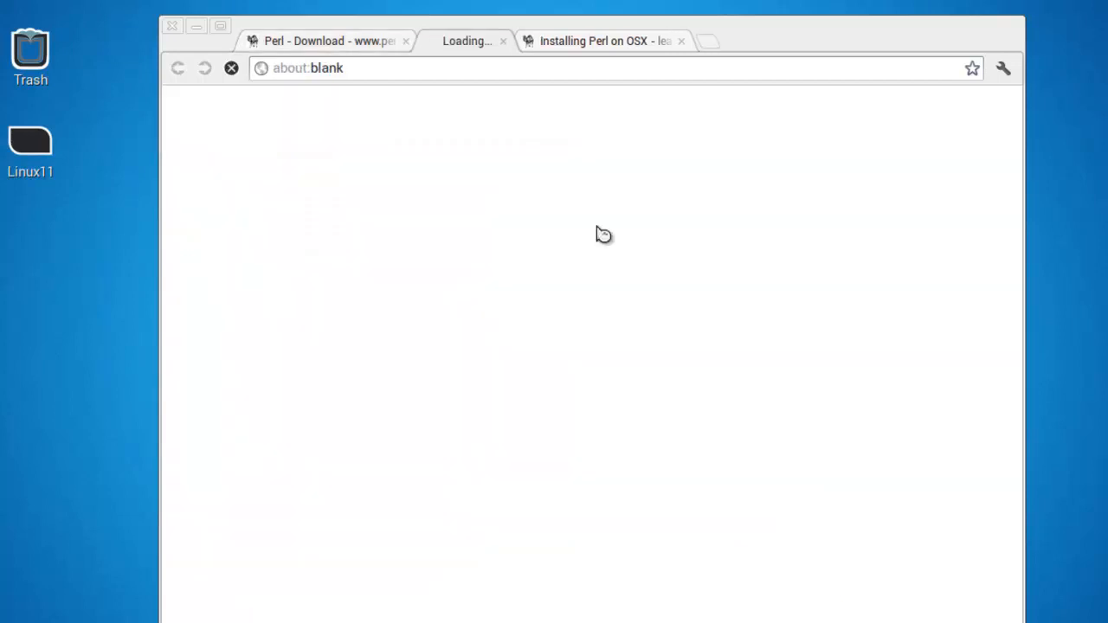
click(679, 42)
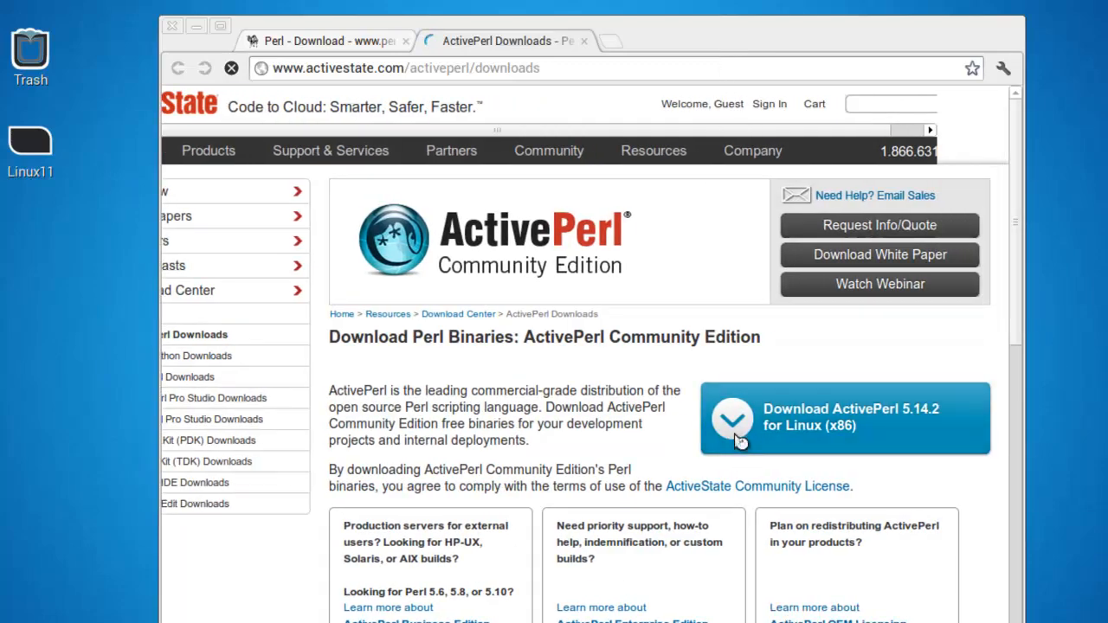
scroll(down, 3)
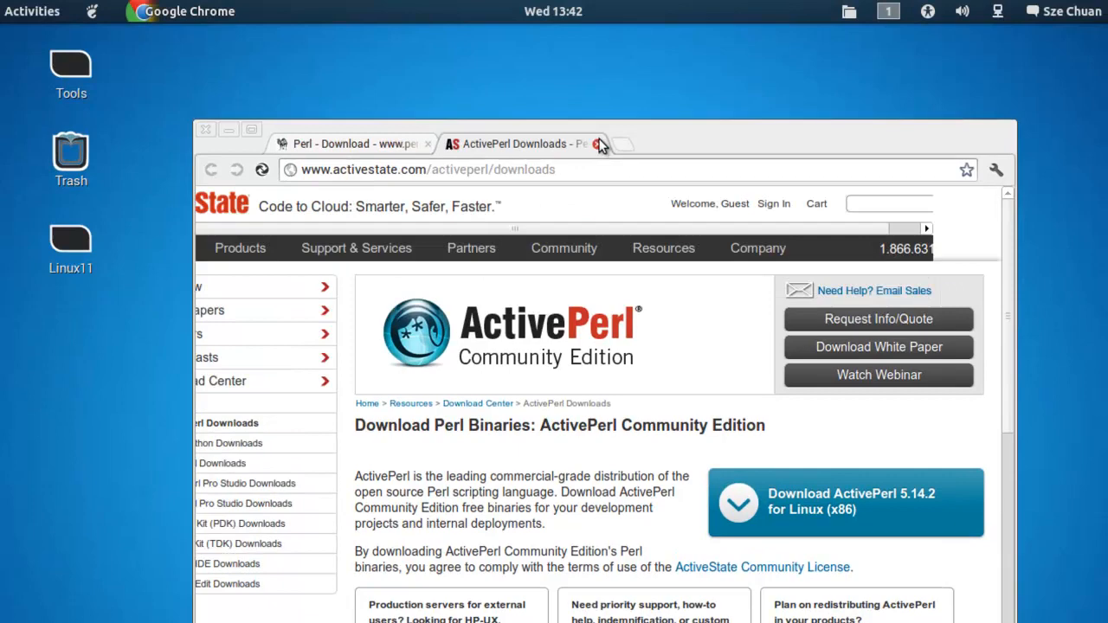
click(600, 144)
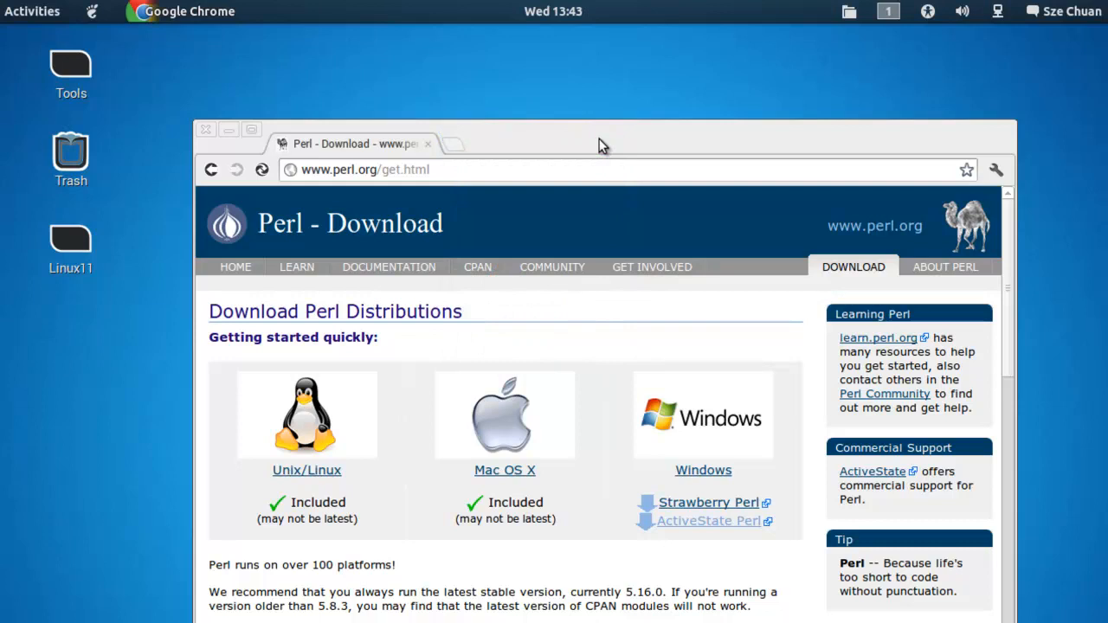
mouse_move(442, 168)
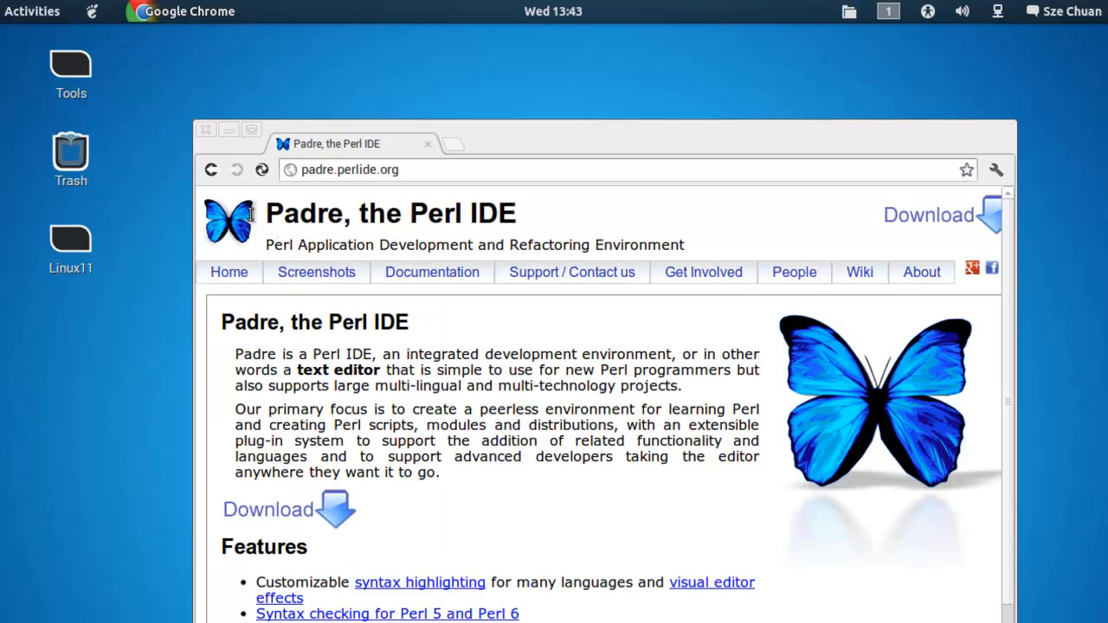
mouse_move(907, 229)
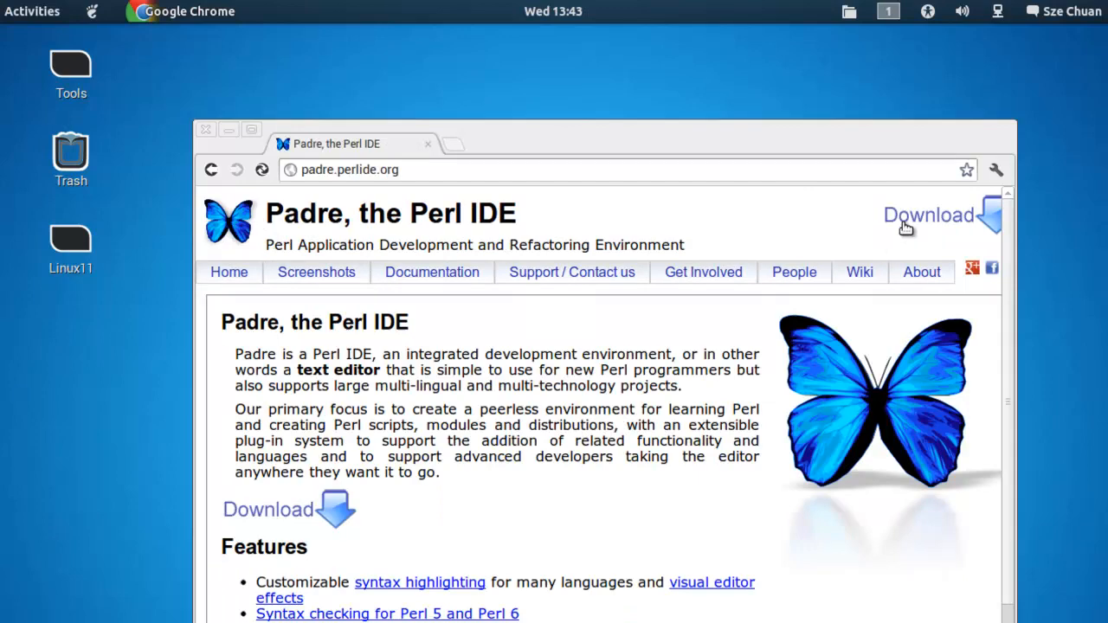
Step: Go to the Padre download page and scroll to the Linux install commands
click(928, 215)
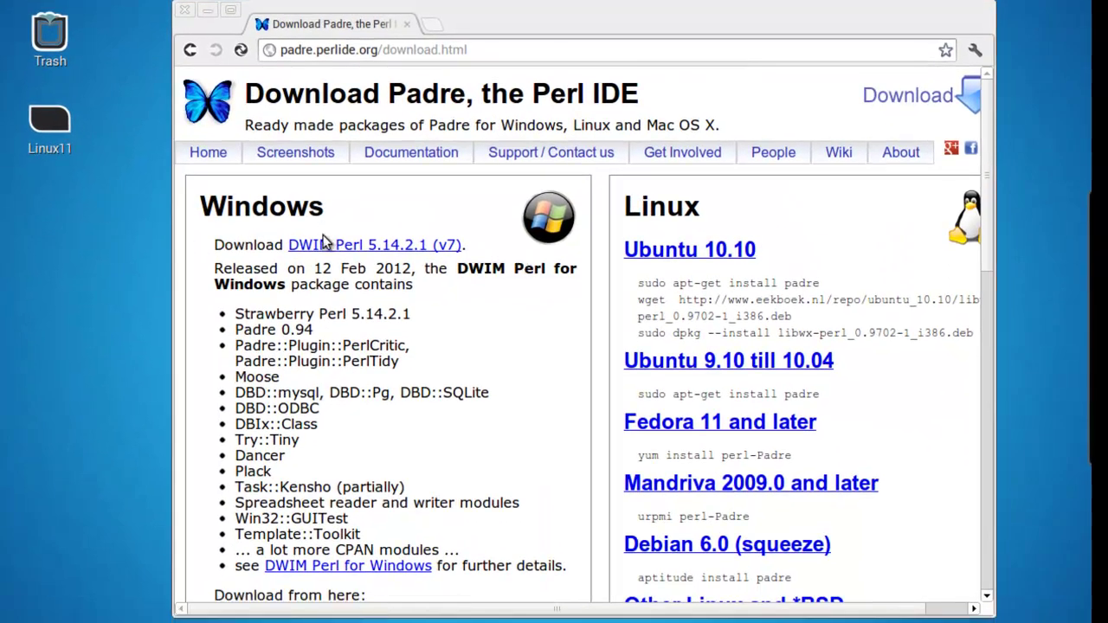
scroll(down, 3)
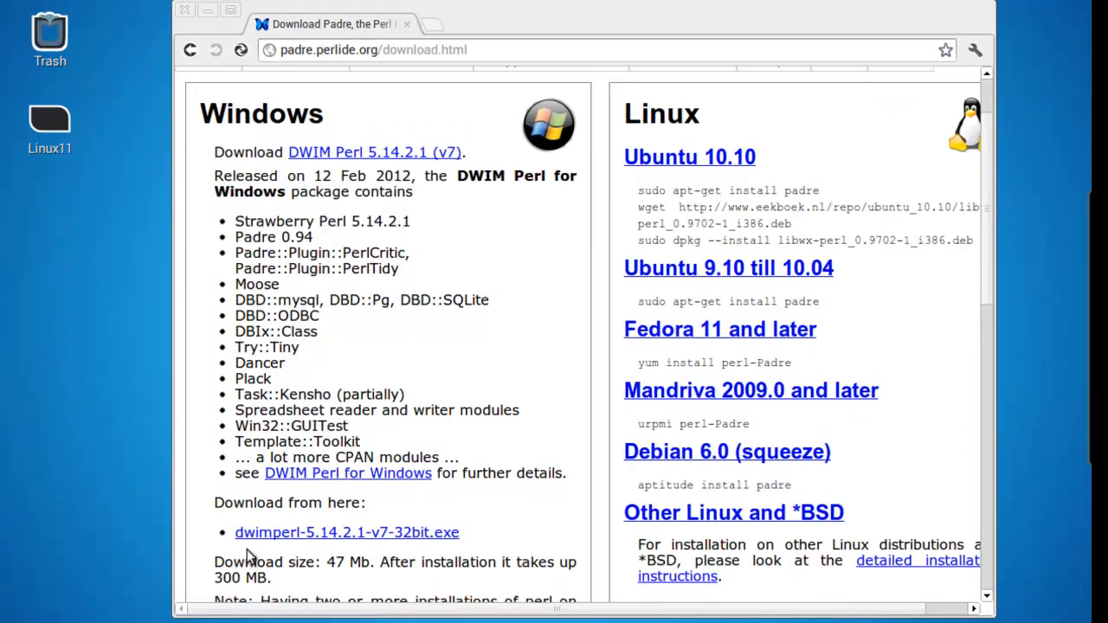
mouse_move(482, 547)
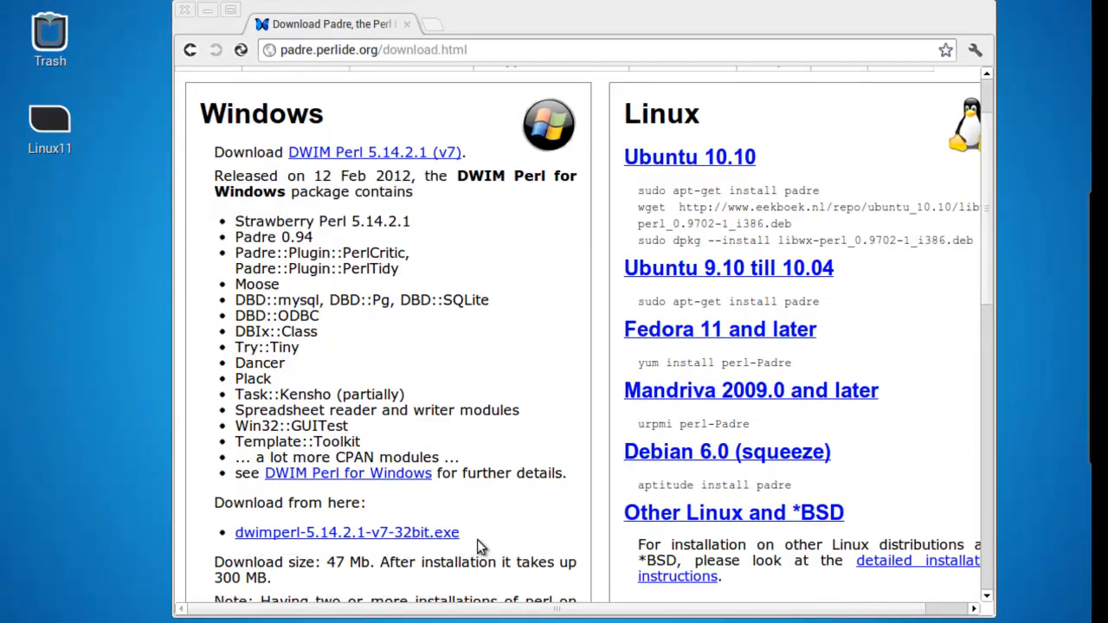
scroll(down, 3)
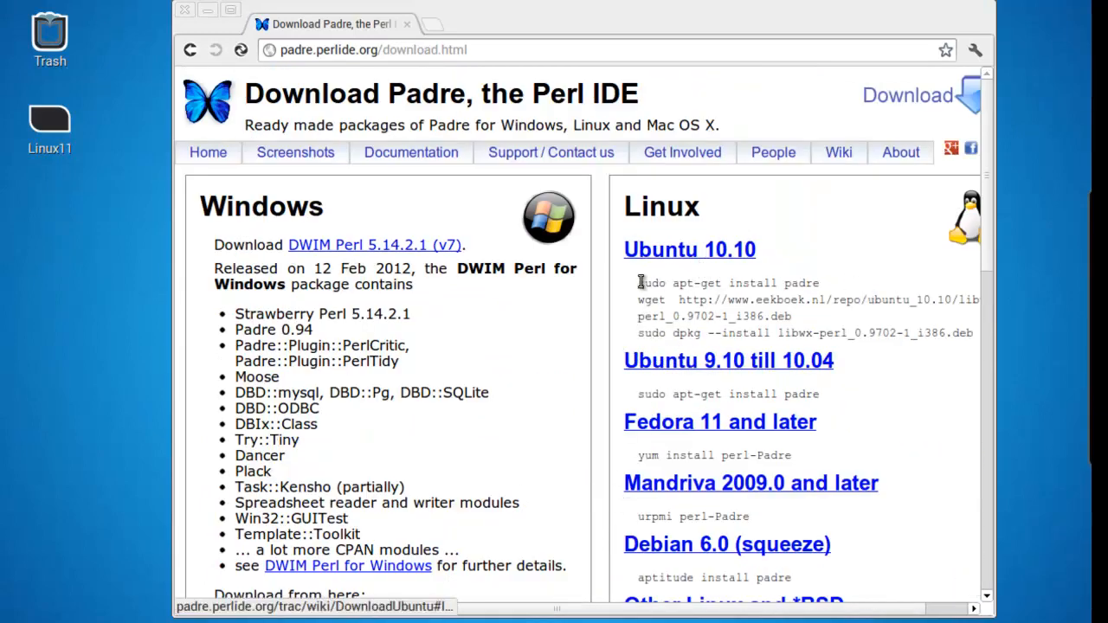
mouse_move(755, 250)
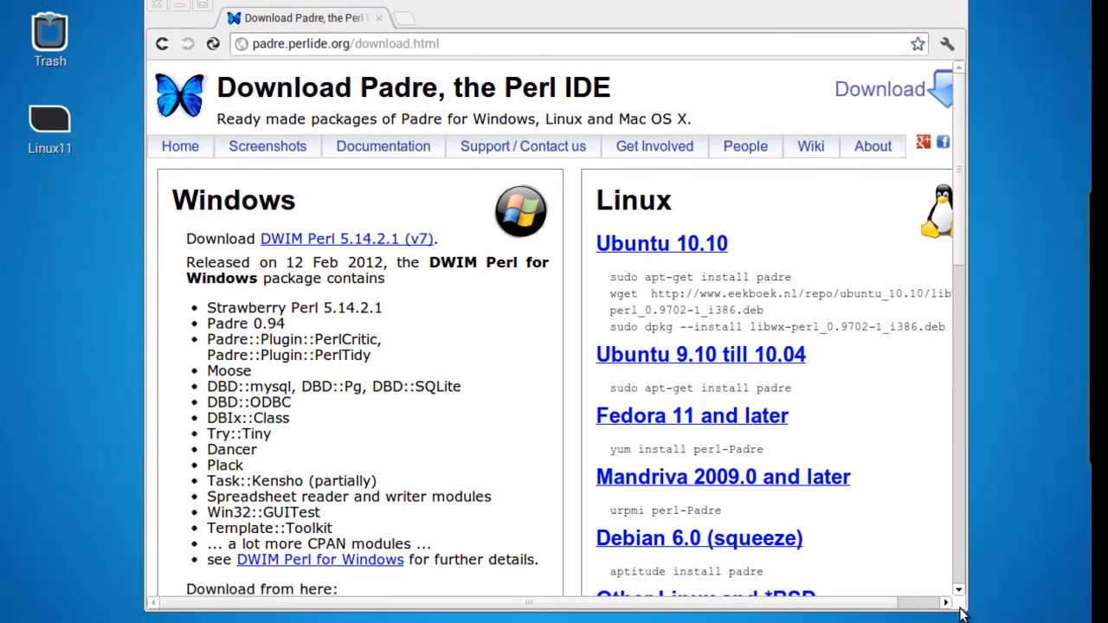
mouse_move(620, 263)
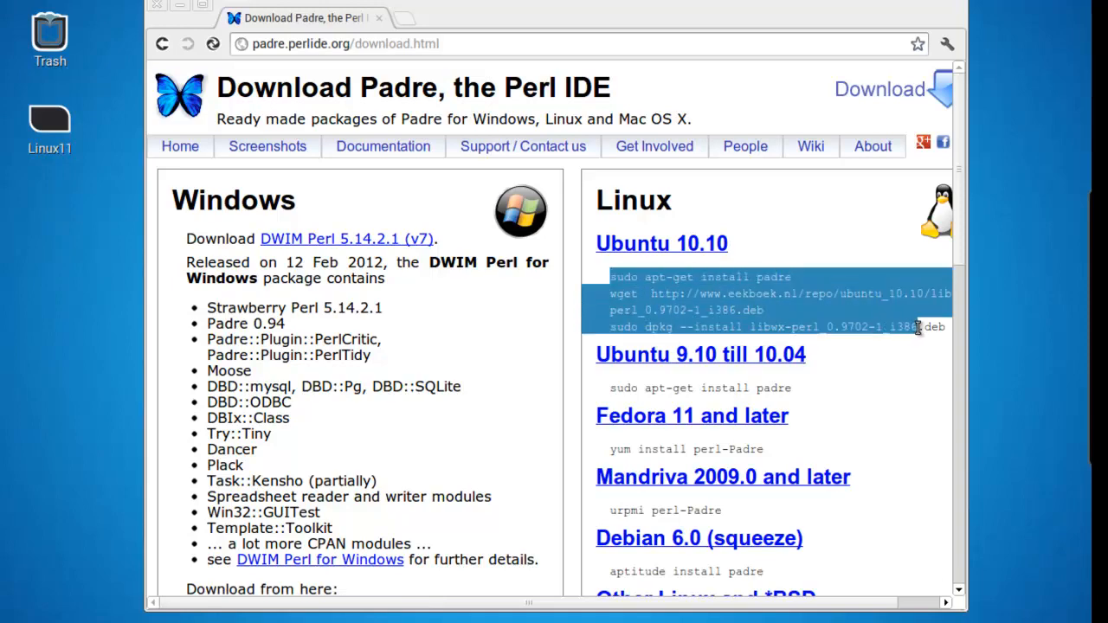
scroll(down, 3)
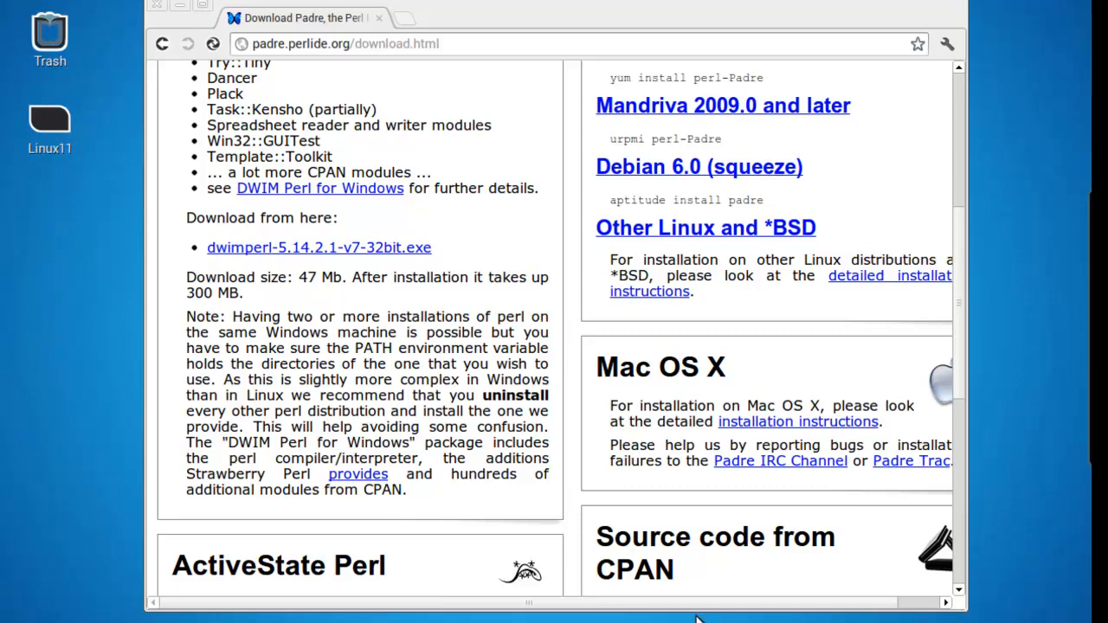
mouse_move(978, 615)
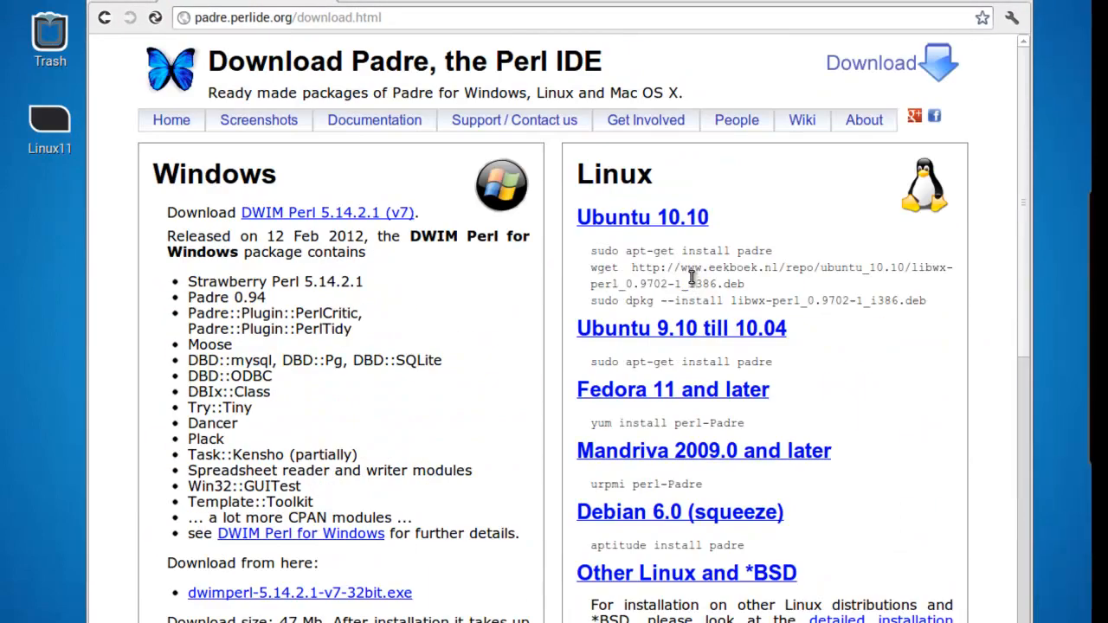
mouse_move(502, 110)
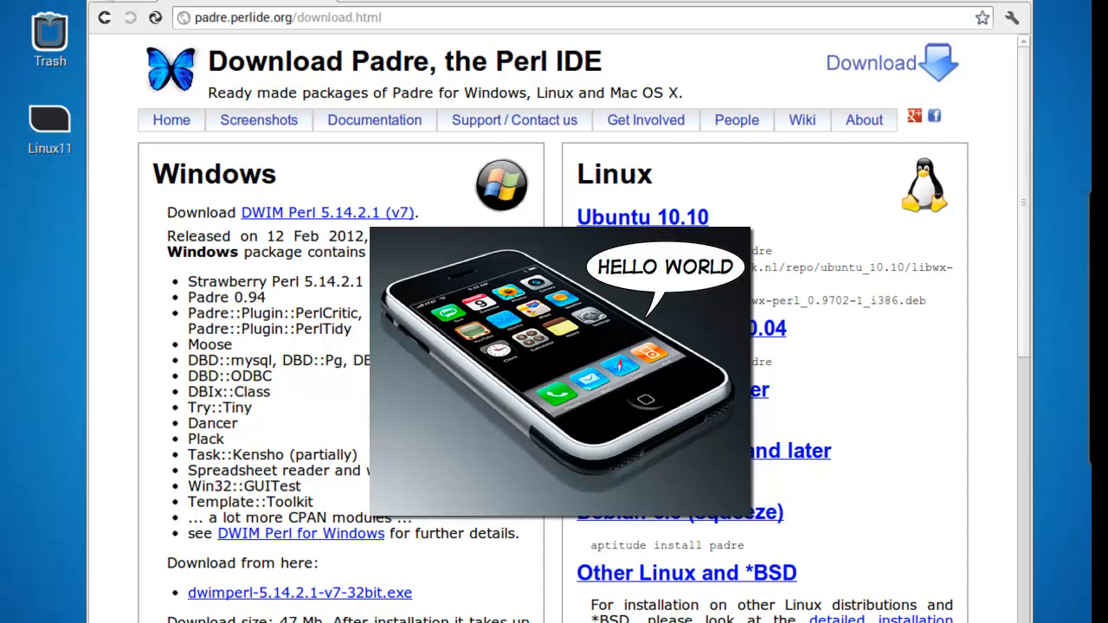
mouse_move(324, 12)
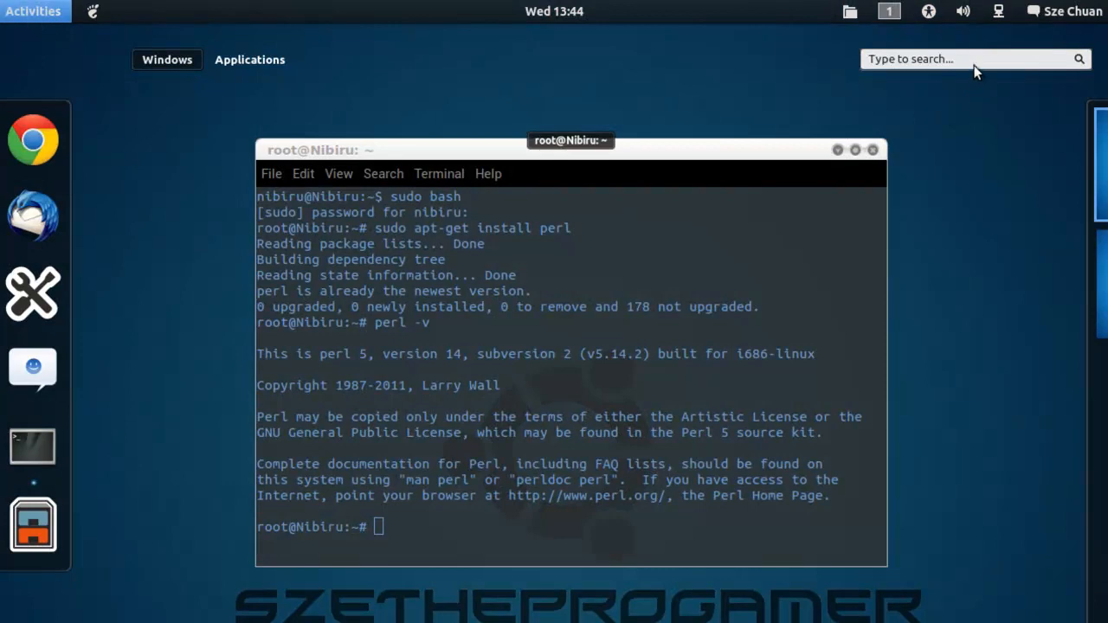
Step: Launch Padre and begin a new script with #!/usr/bin/perl followed by blank lines
text(padre)
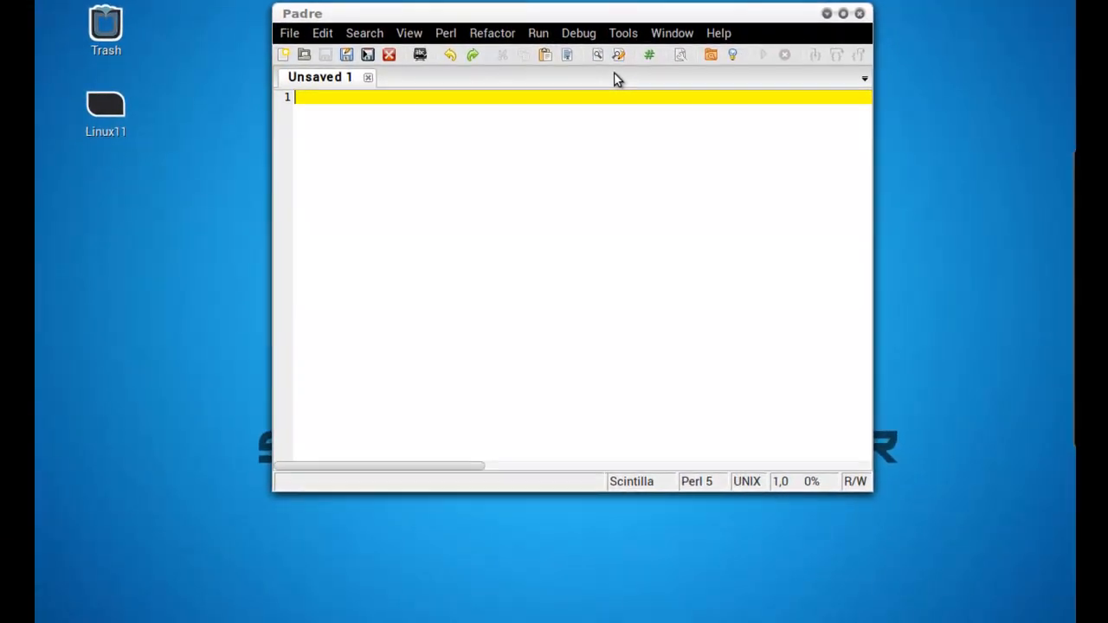
text(#!)
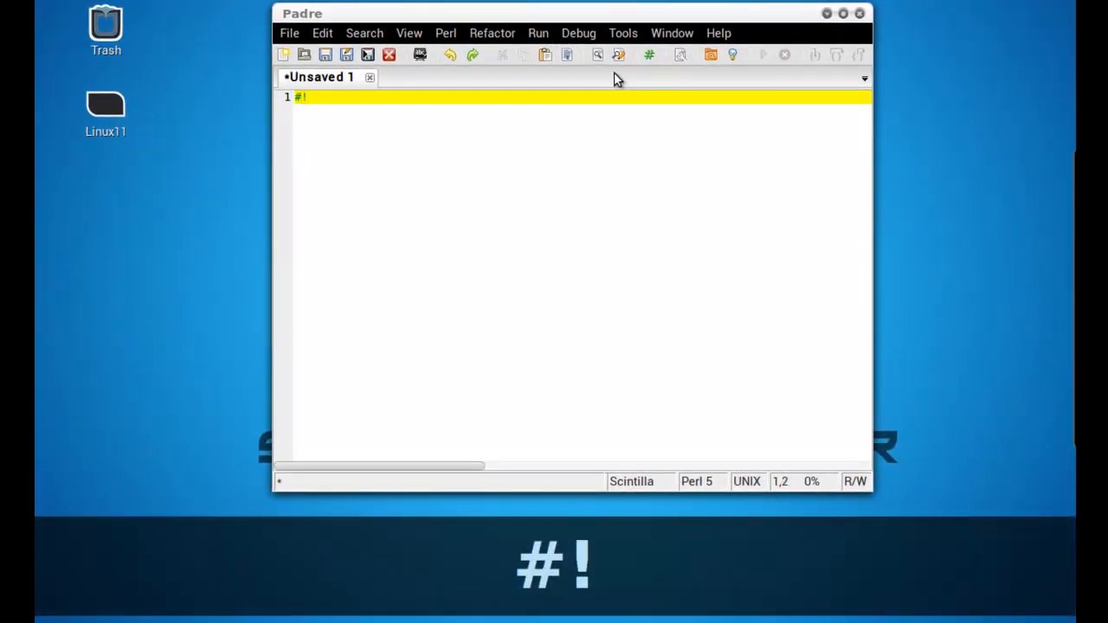
text(/usr)
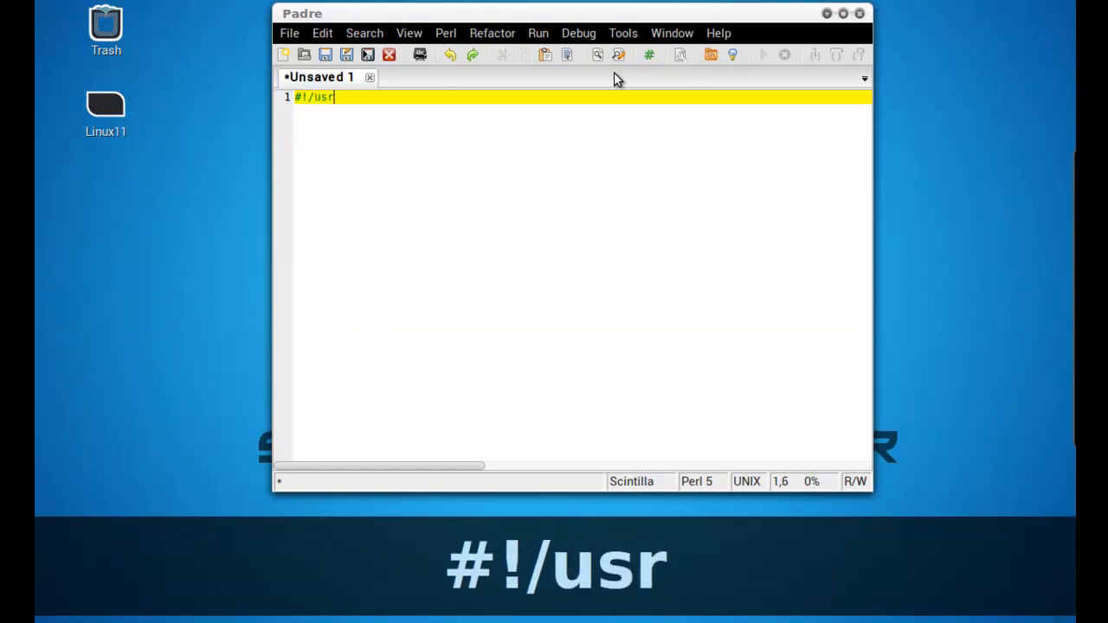
text(/bin/)
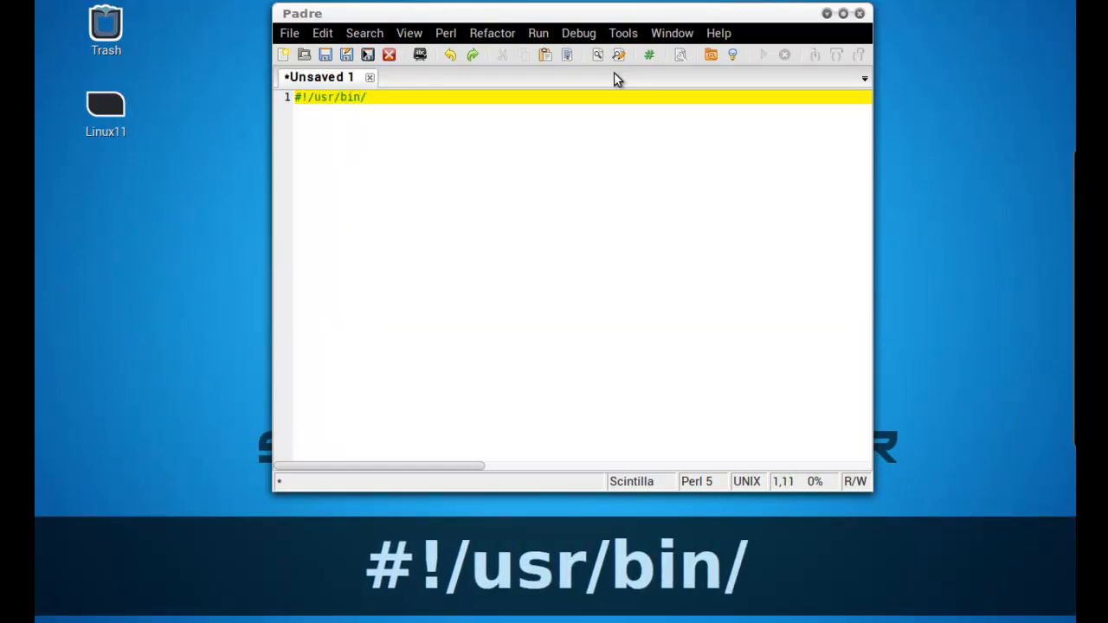
text(perl)
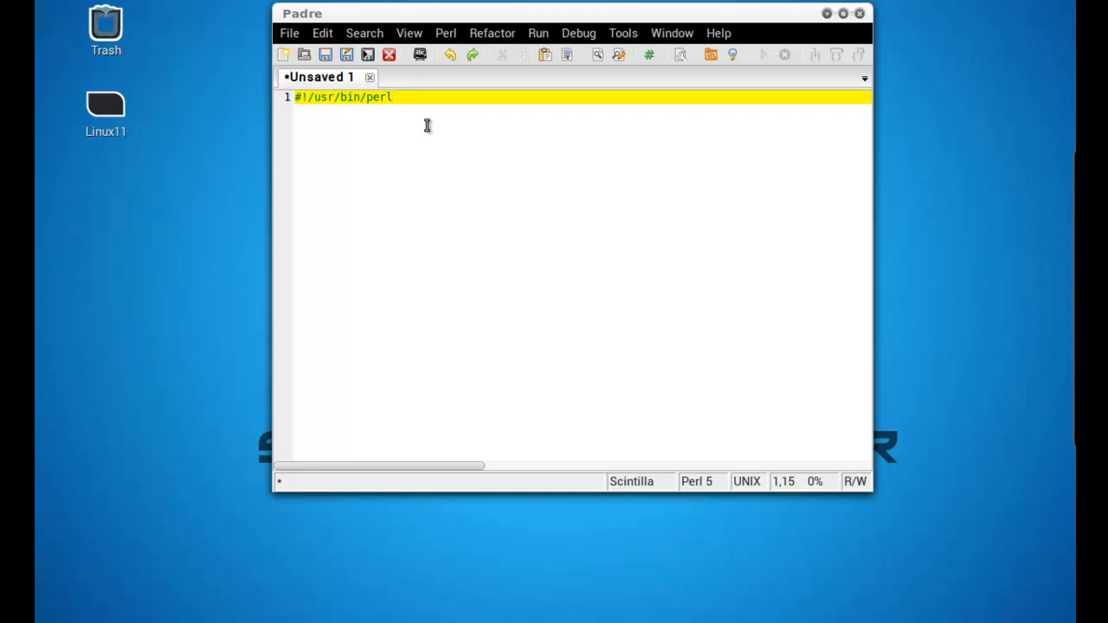
key(Enter)
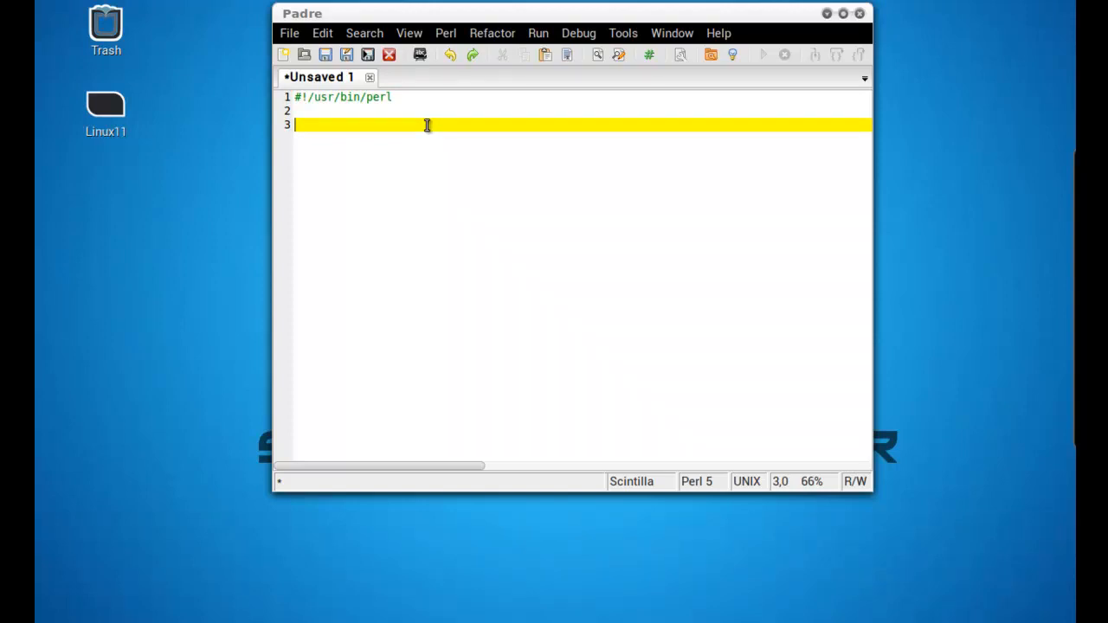
Step: Write print "Hello World \n"; on line 3
text(print)
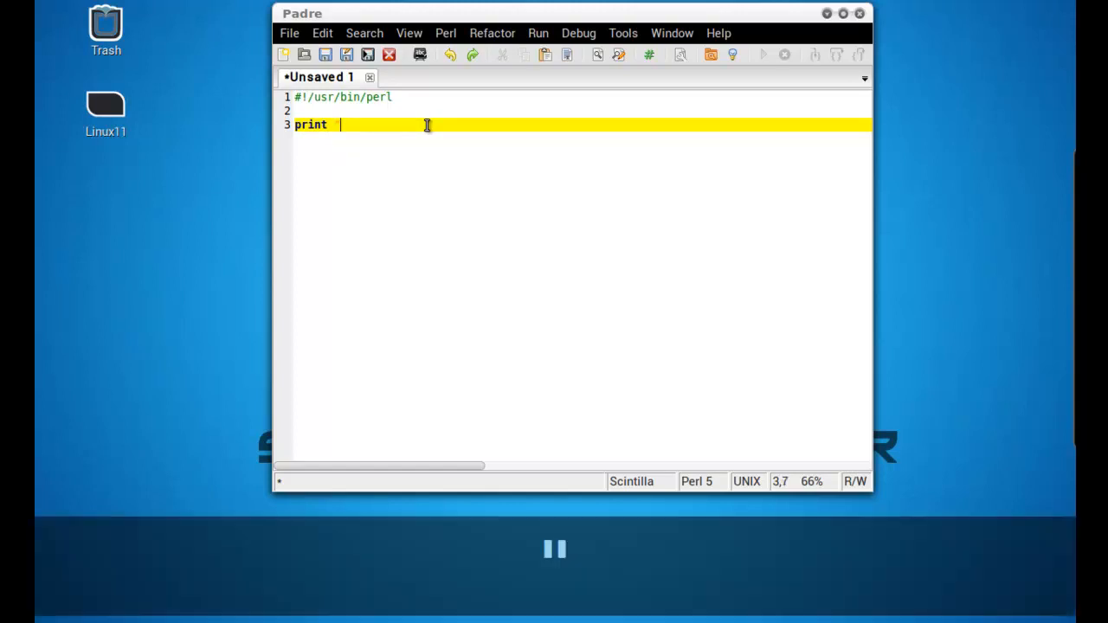
text("Hello)
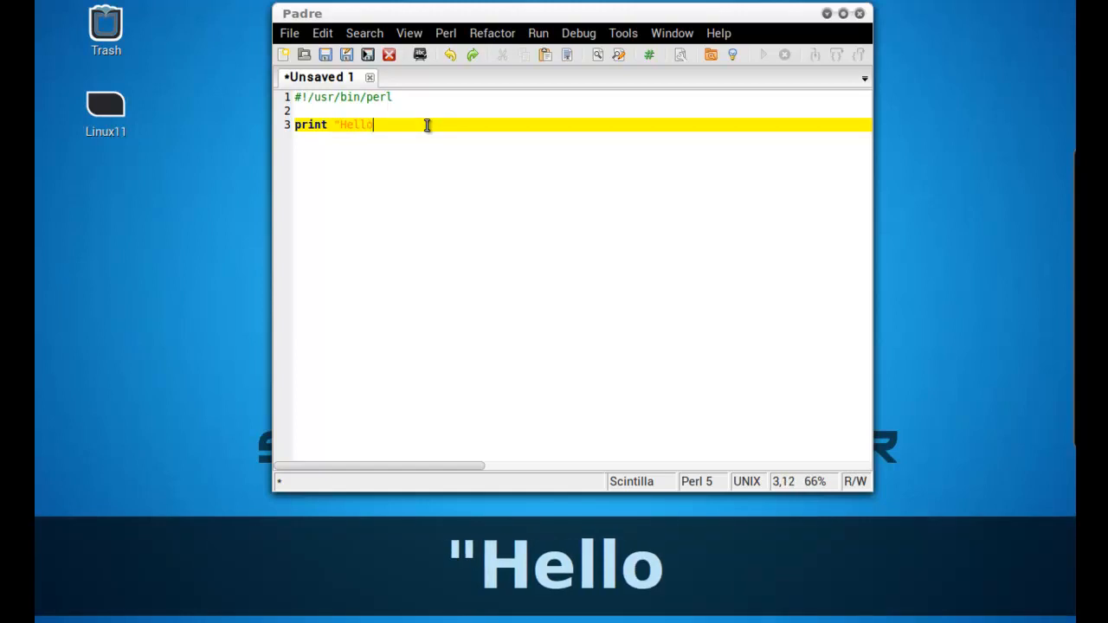
text(World)
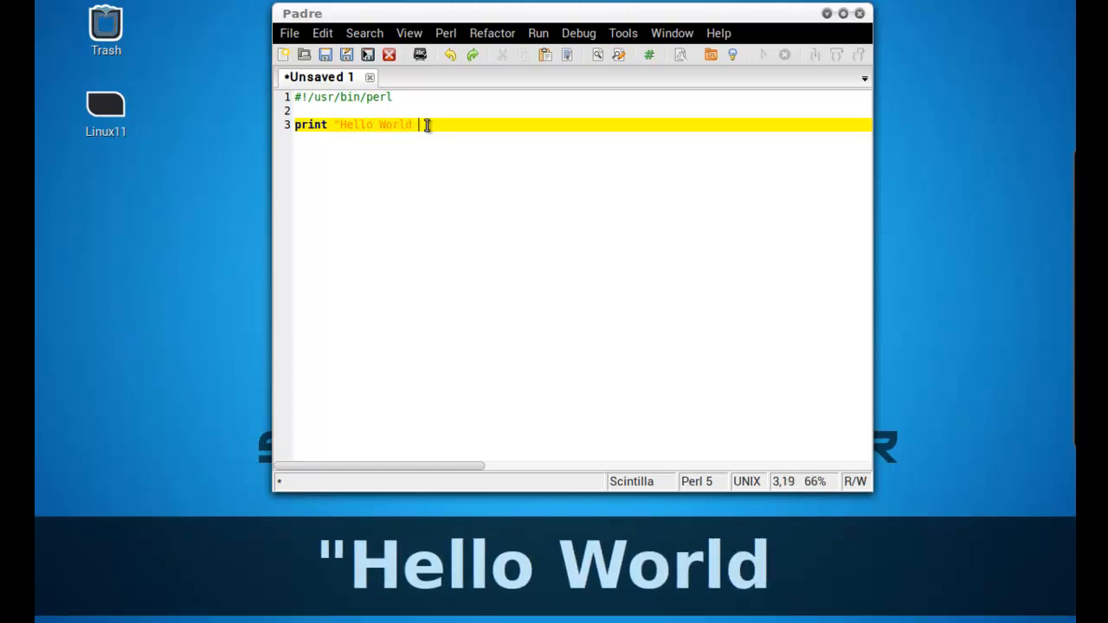
text(\n)
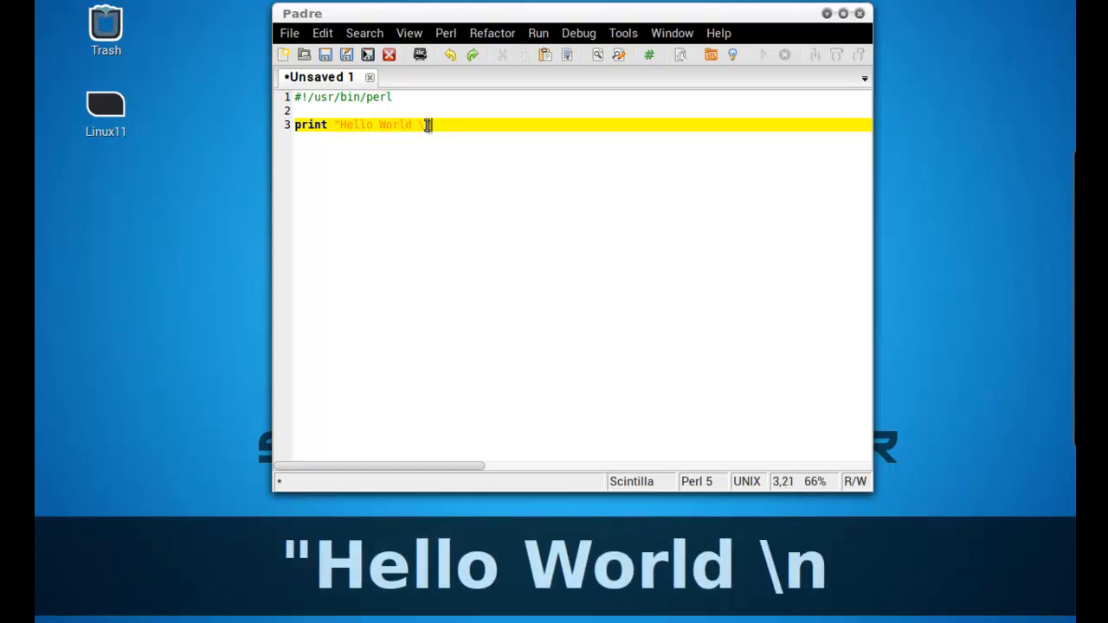
text(";)
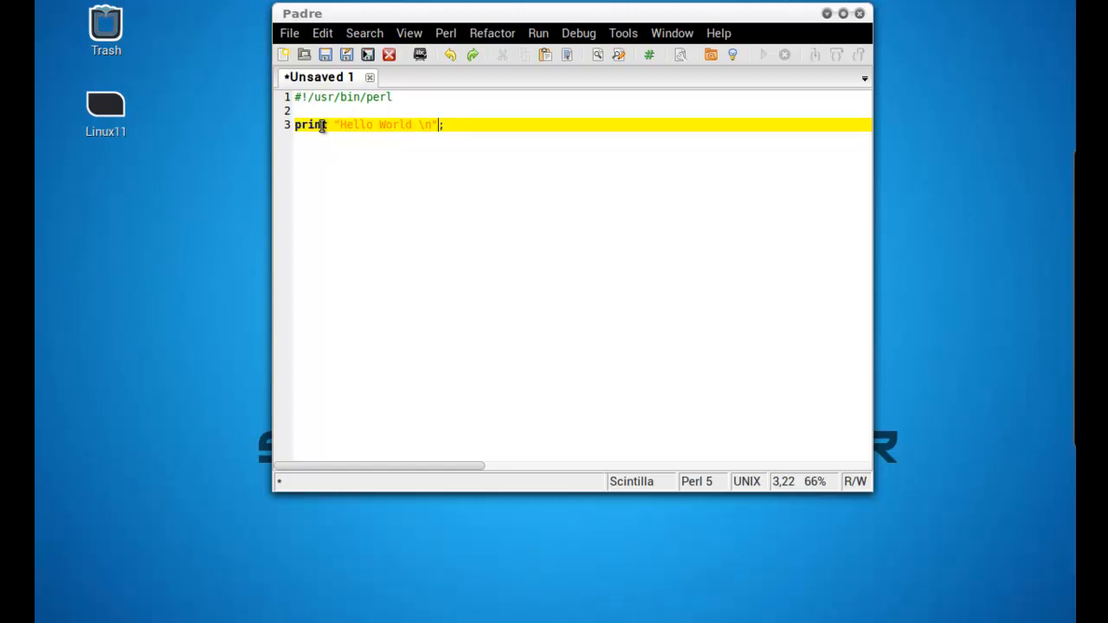
mouse_move(474, 254)
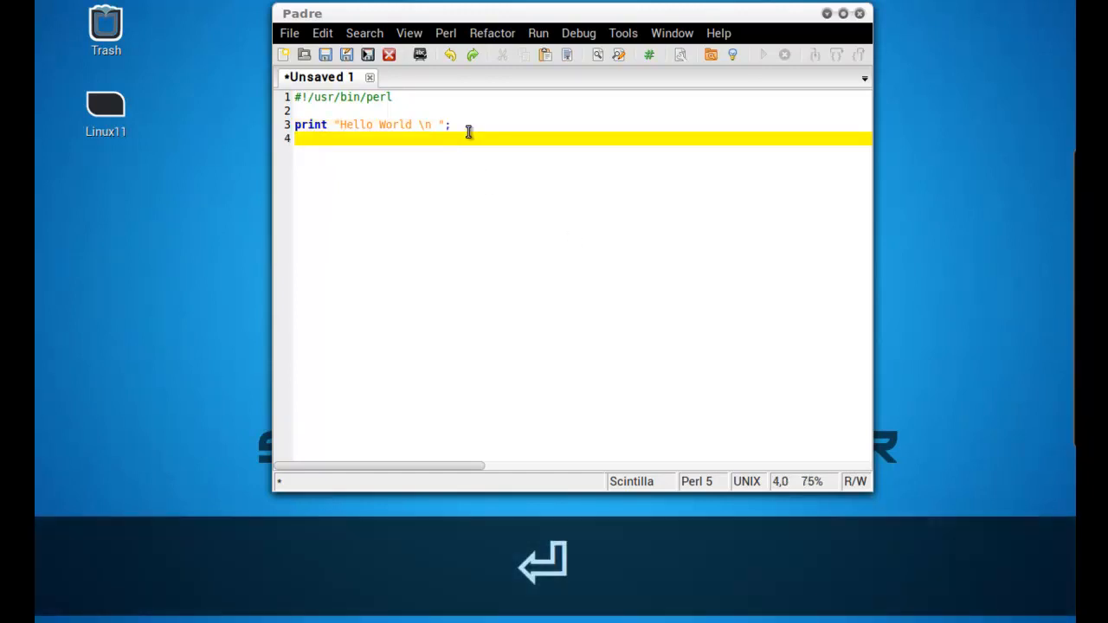
Step: Write print "This is a test"; on line 4
text(print ")
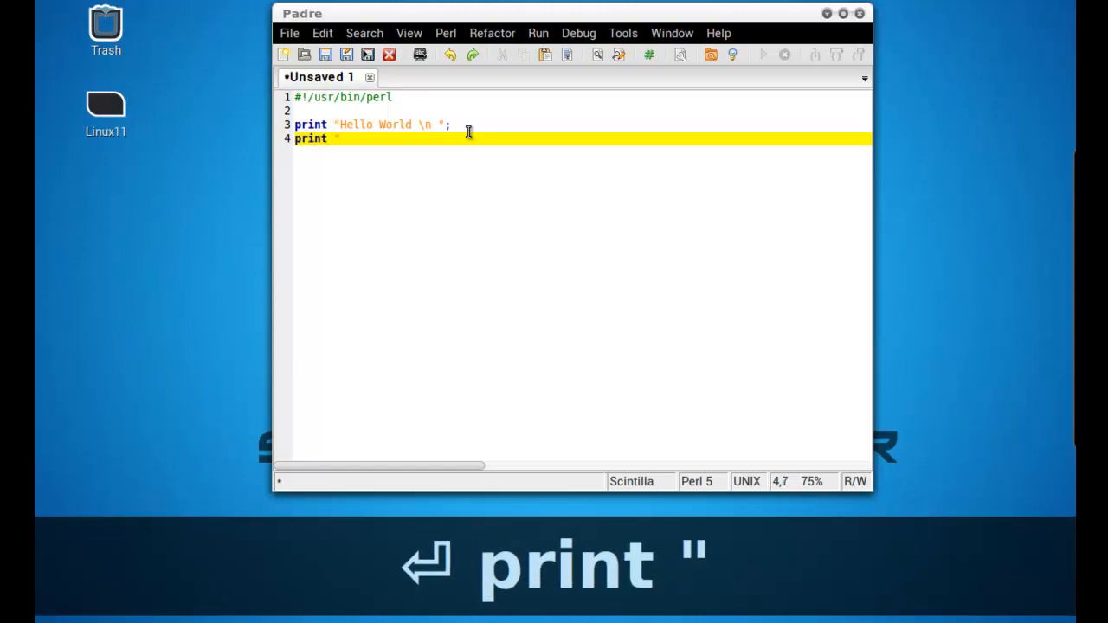
text("This is a ")
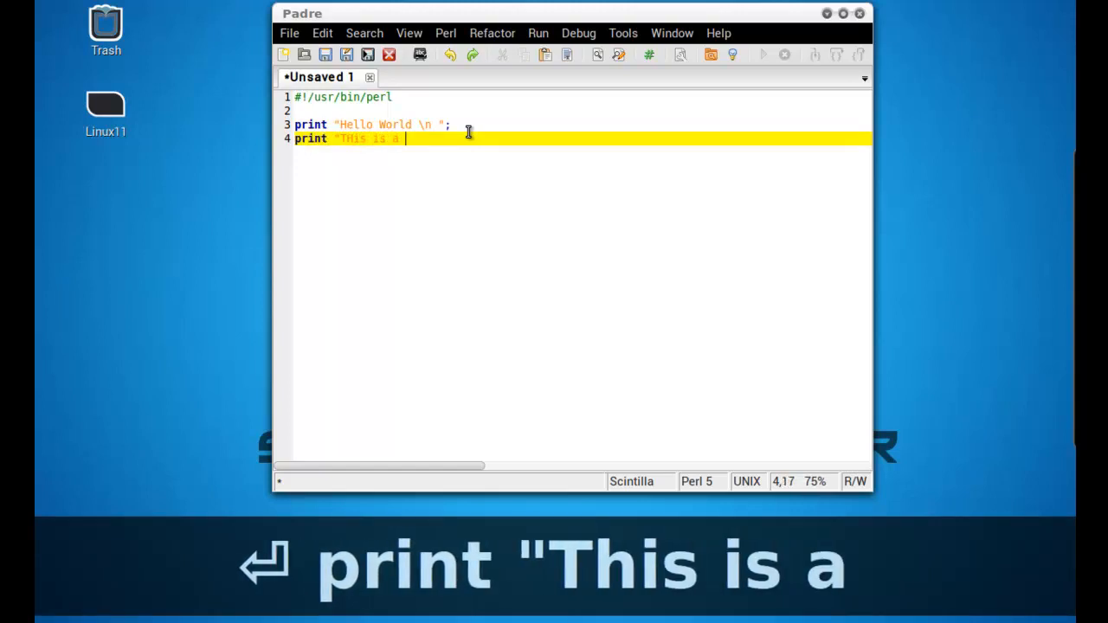
text(test";)
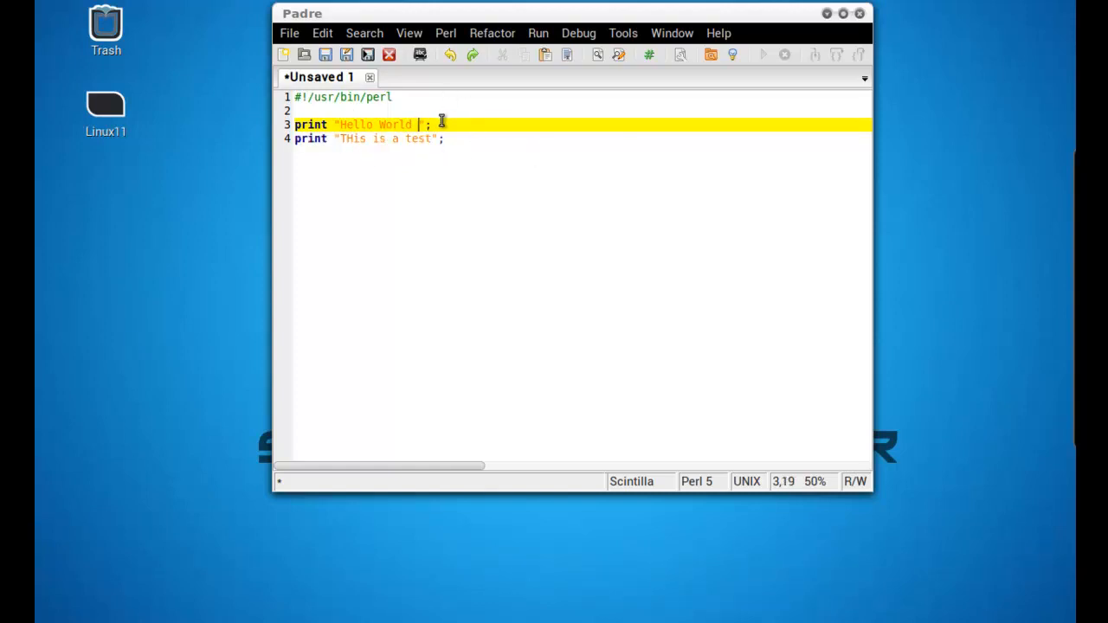
mouse_move(542, 173)
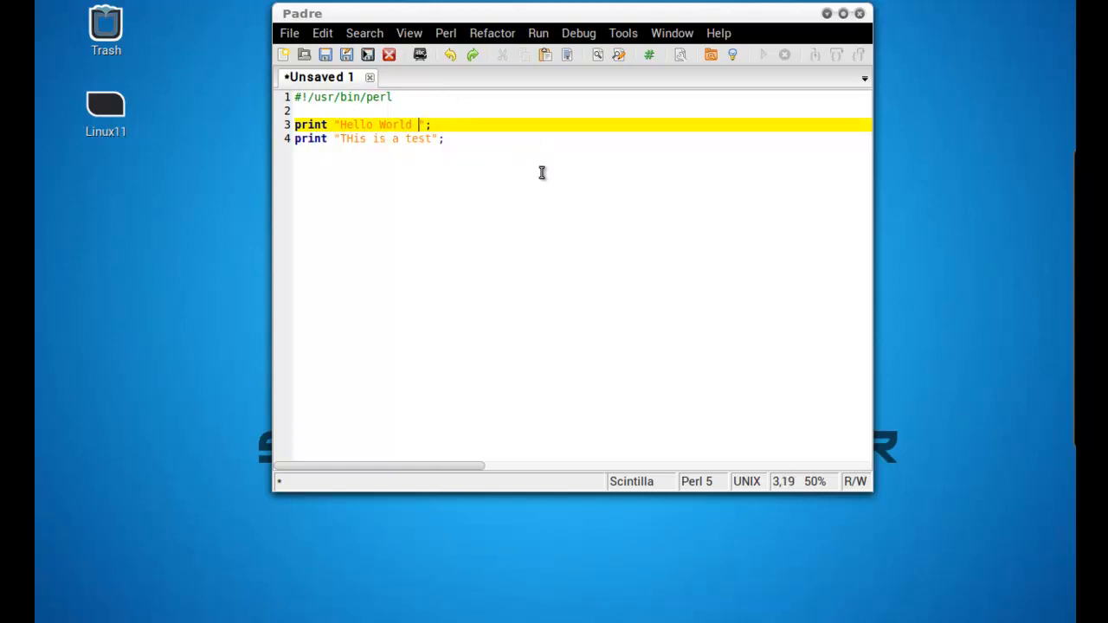
text(\n)
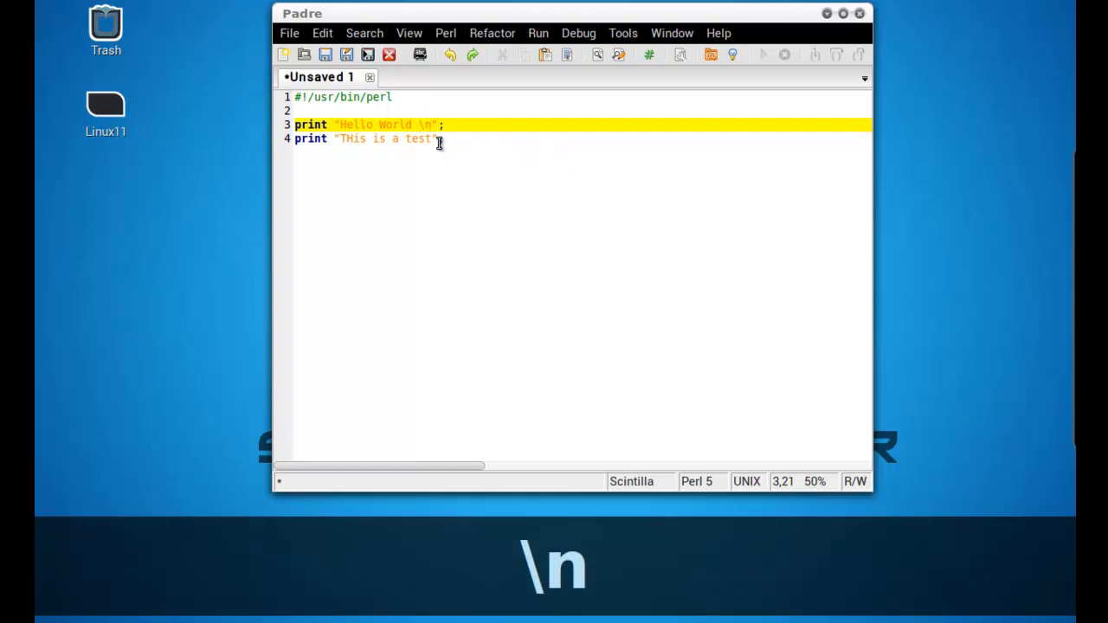
Step: Save the script as tutorial.pl in Documents, overwriting the existing file
click(289, 32)
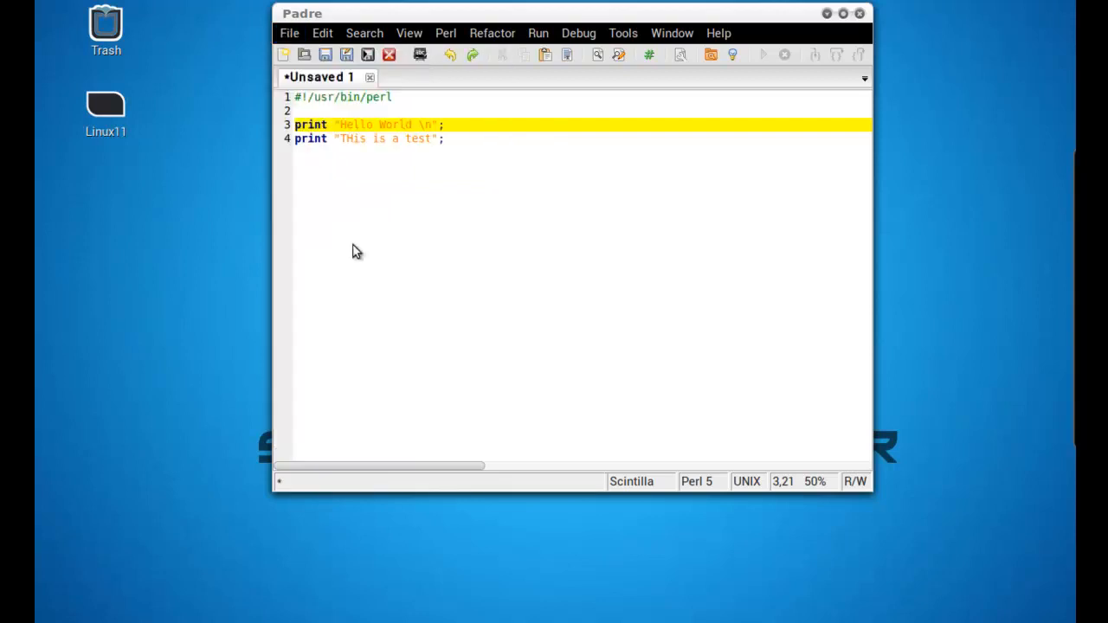
click(326, 54)
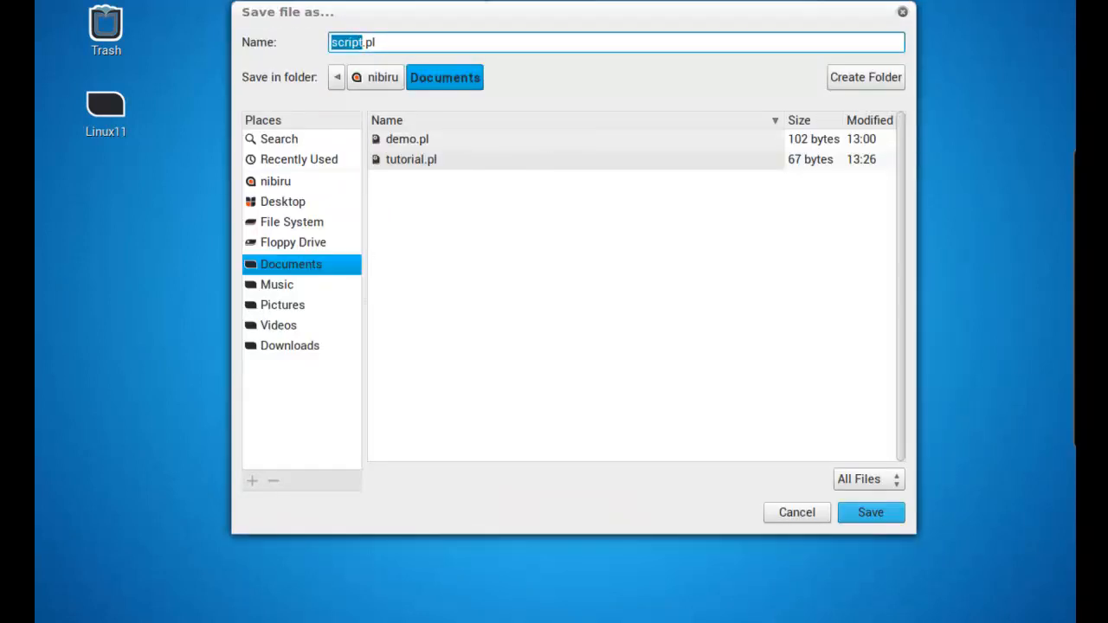
text(tutorial)
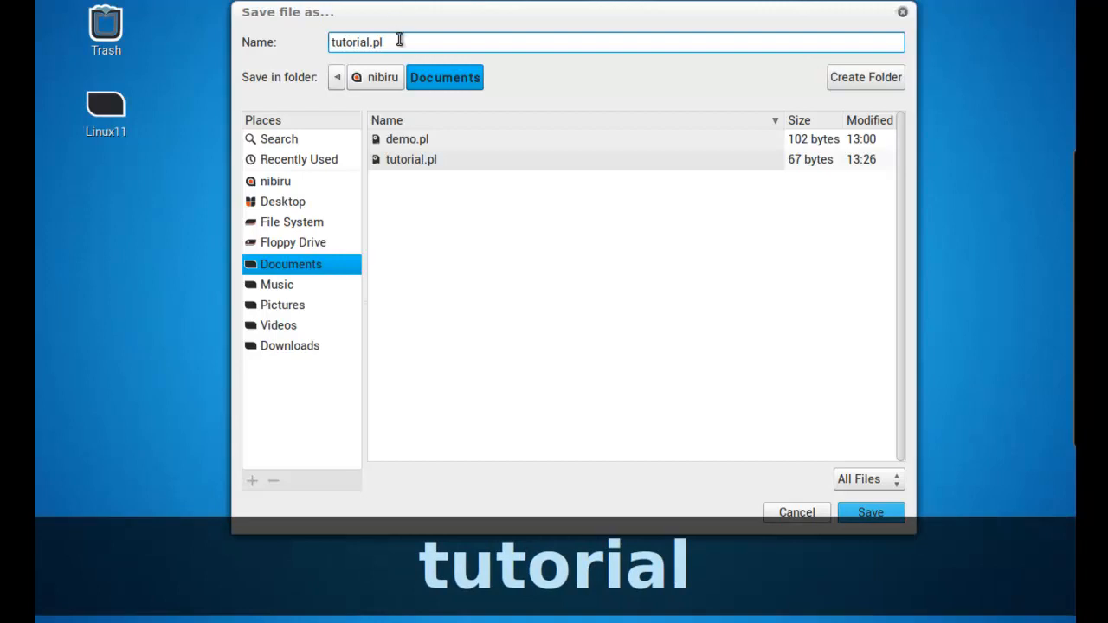
click(869, 513)
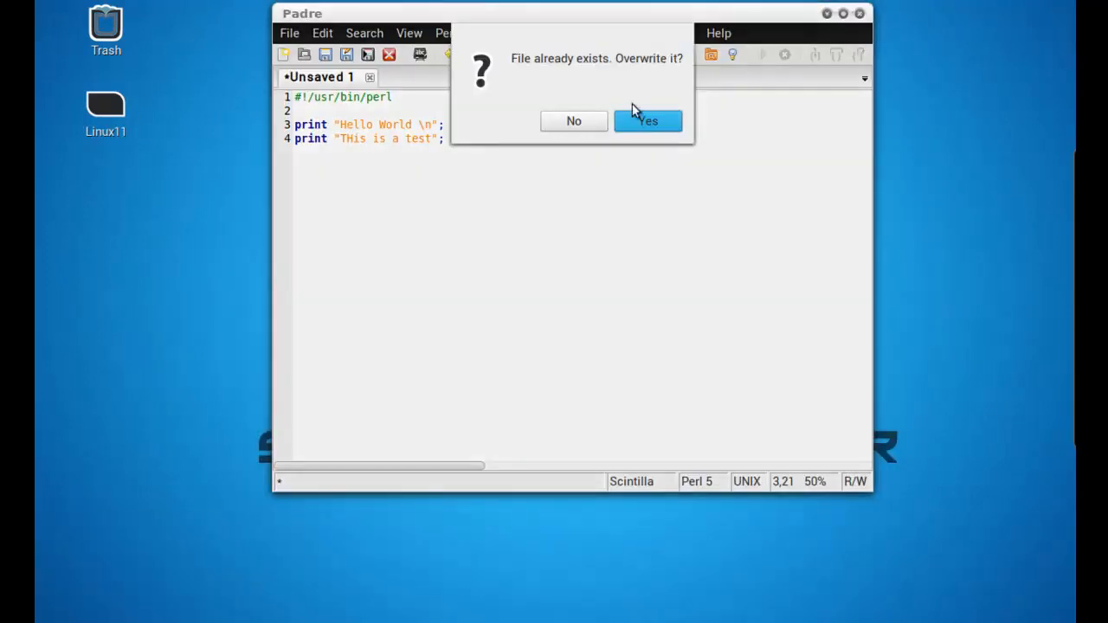
click(648, 121)
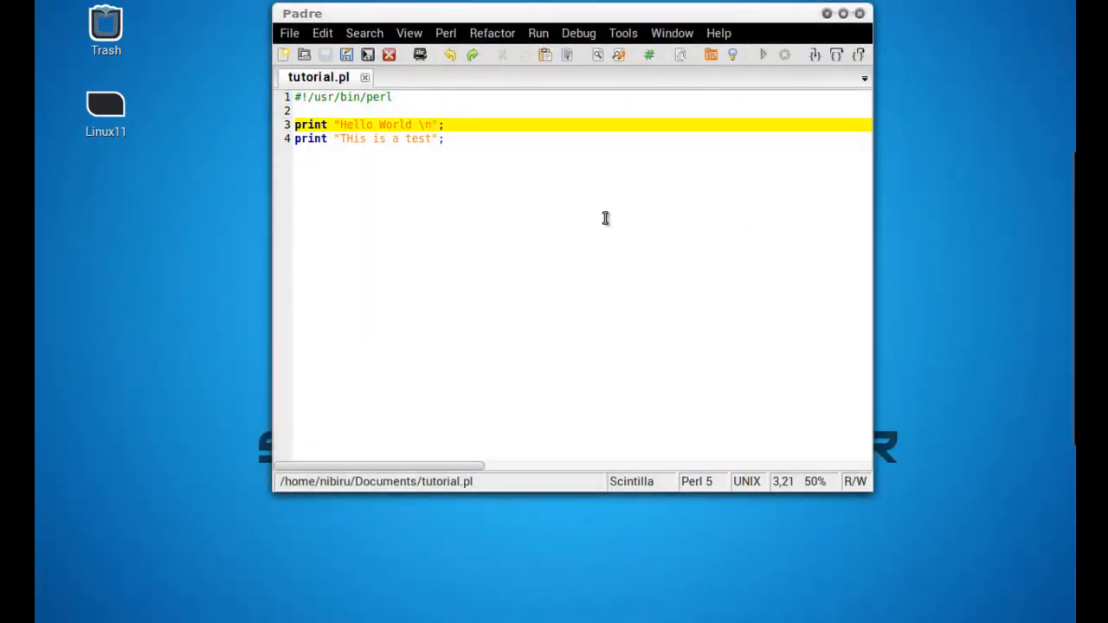
mouse_move(765, 54)
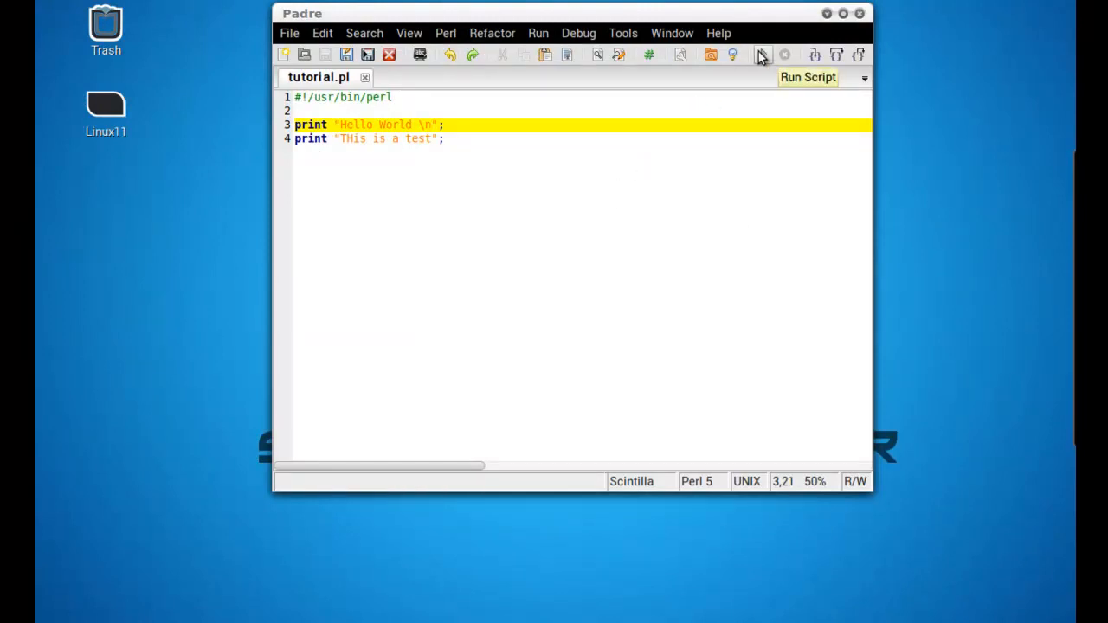
mouse_move(766, 65)
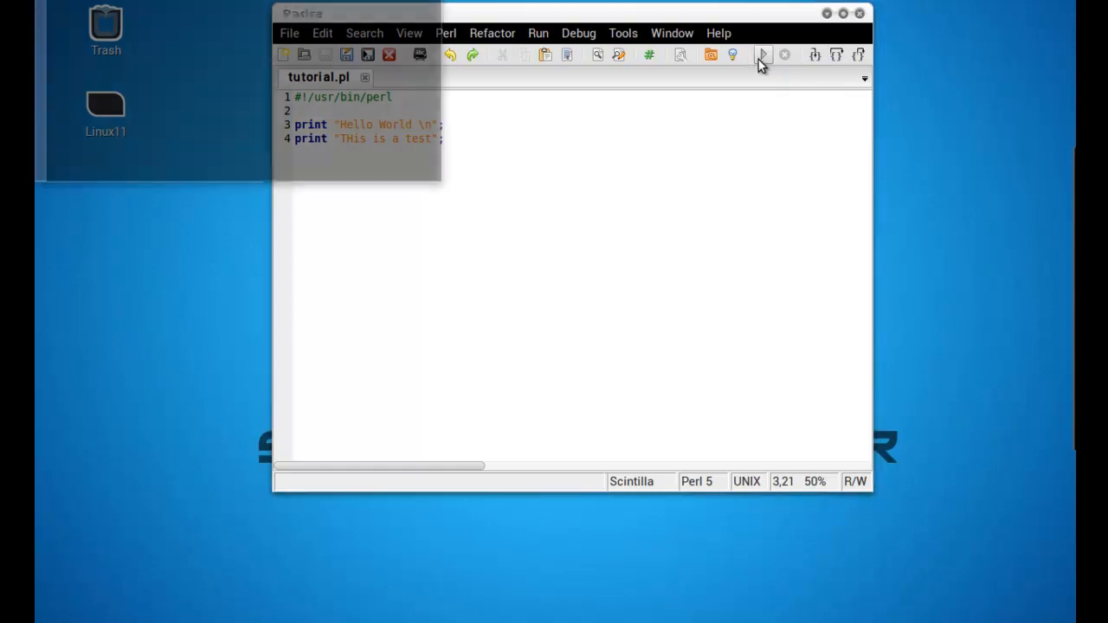
Step: Remove the line break from the Hello World line, save, and run tutorial.pl to see its output
click(762, 54)
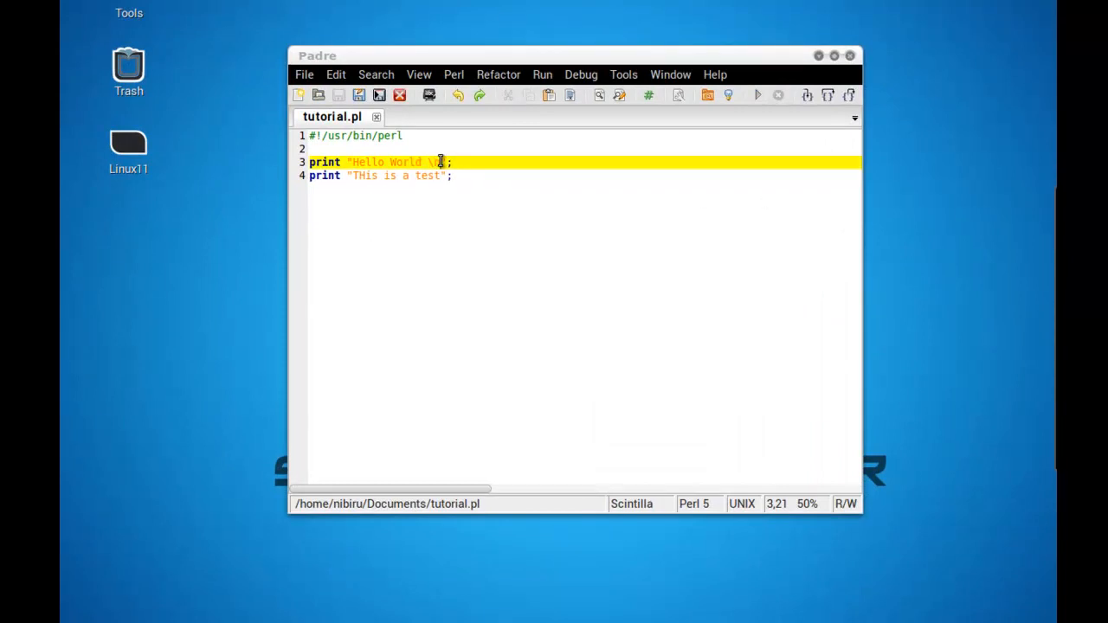
key(BackSpace)
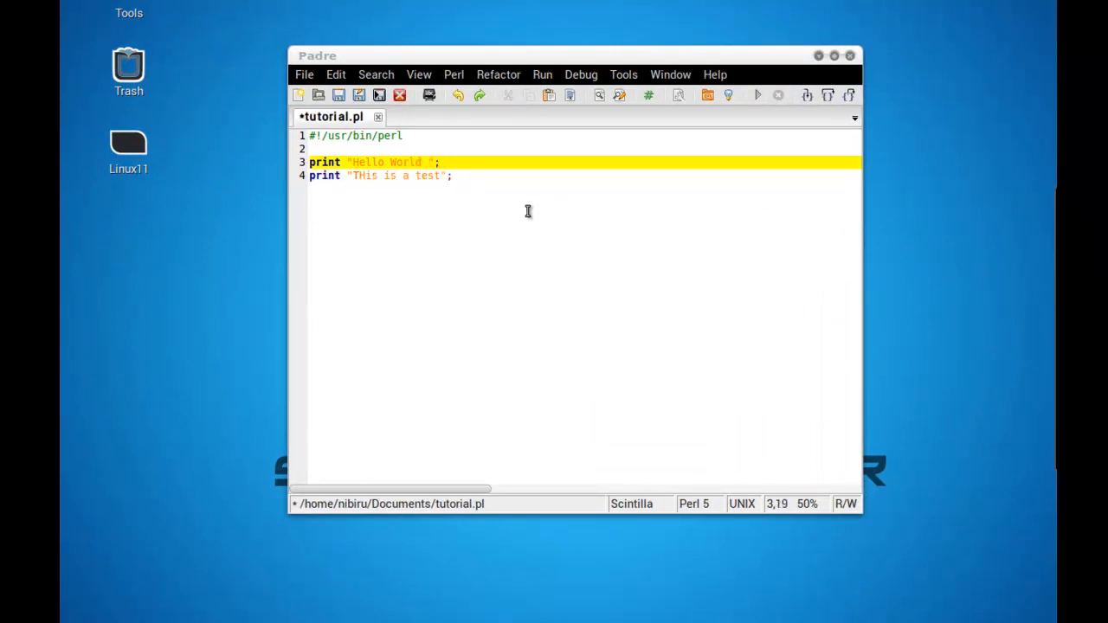
key(ctrl+s)
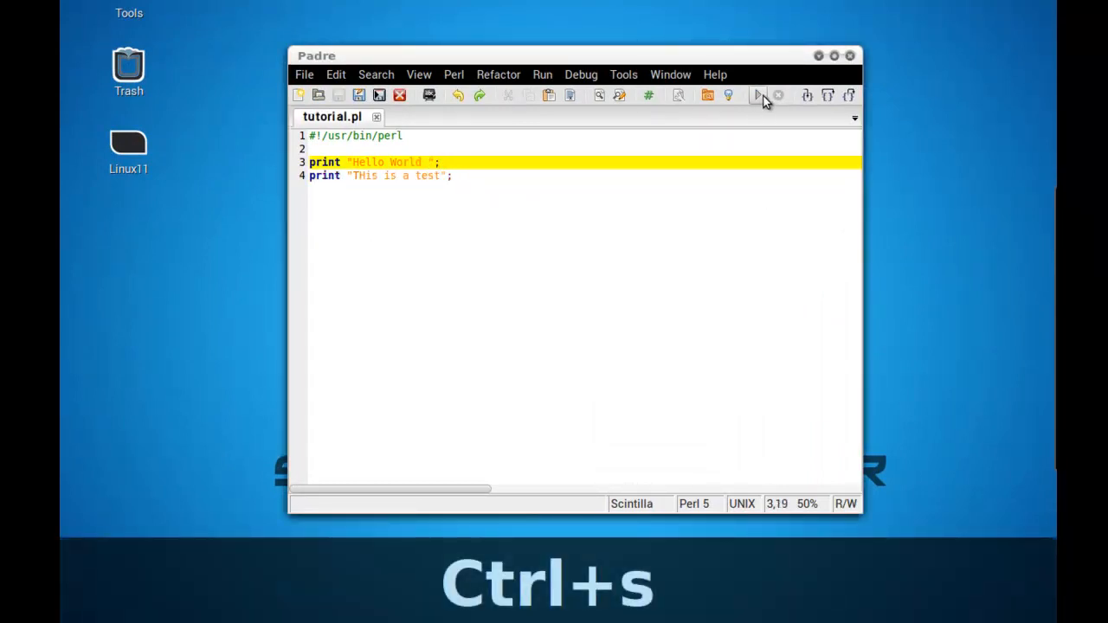
click(759, 95)
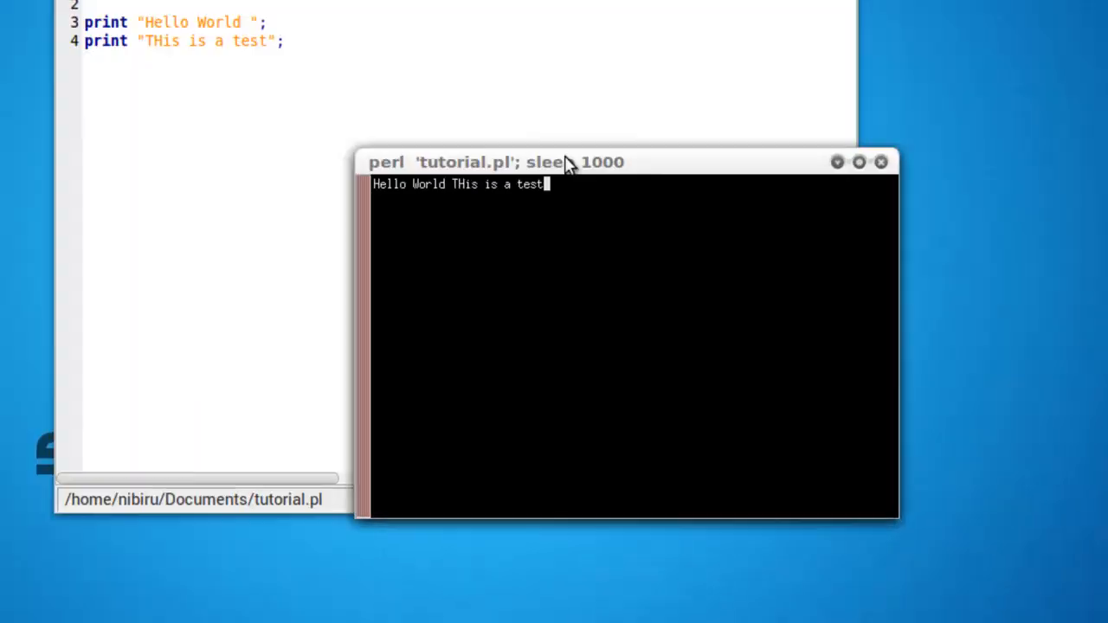